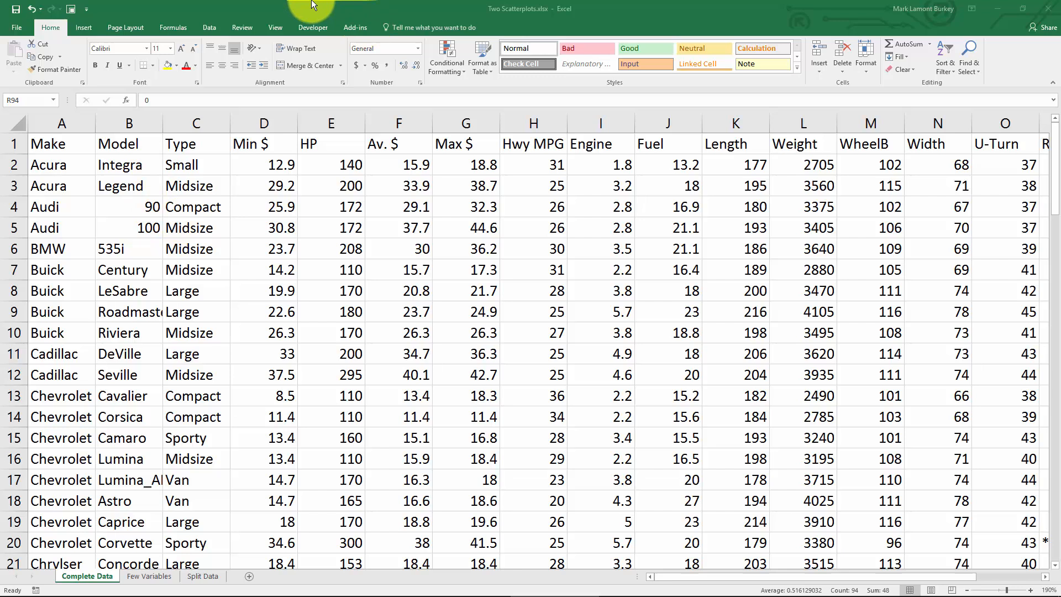
mouse_move(299, 48)
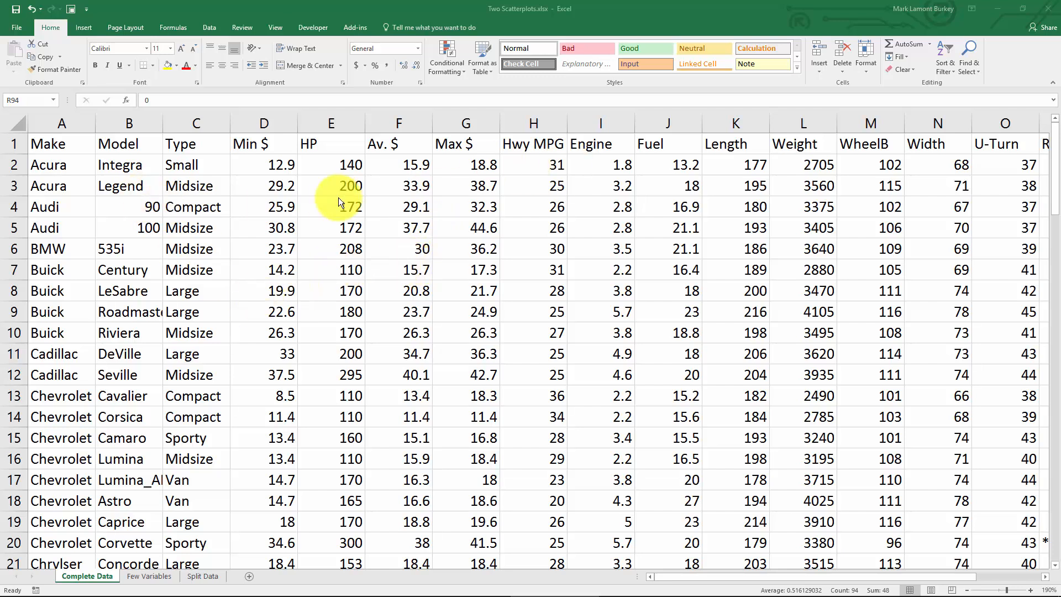
Point out the HP, Fuel and Av. $ columns in the car data.
click(331, 165)
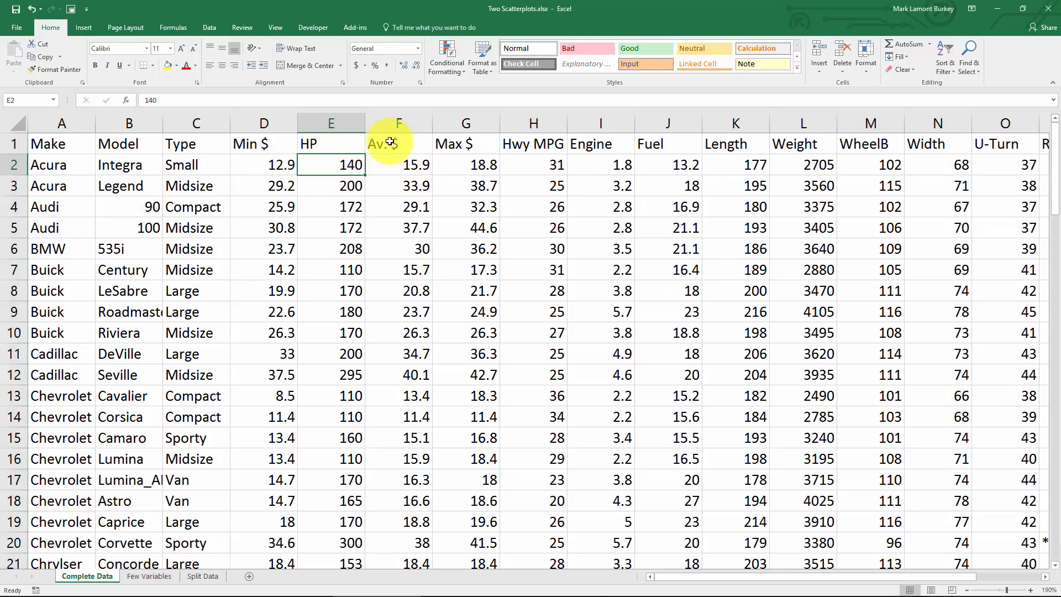
click(666, 143)
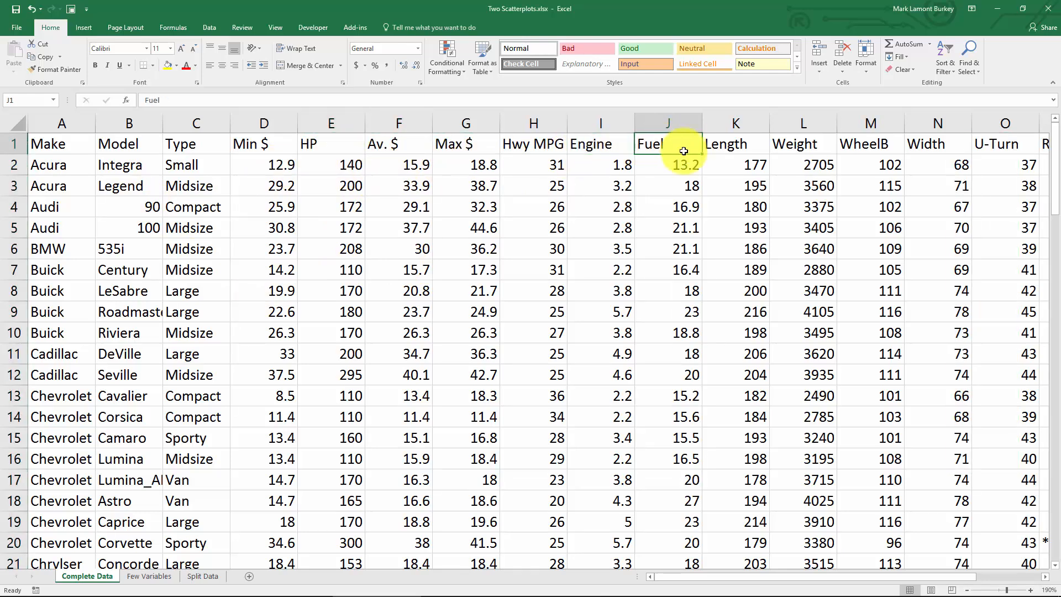
scroll(right, 3)
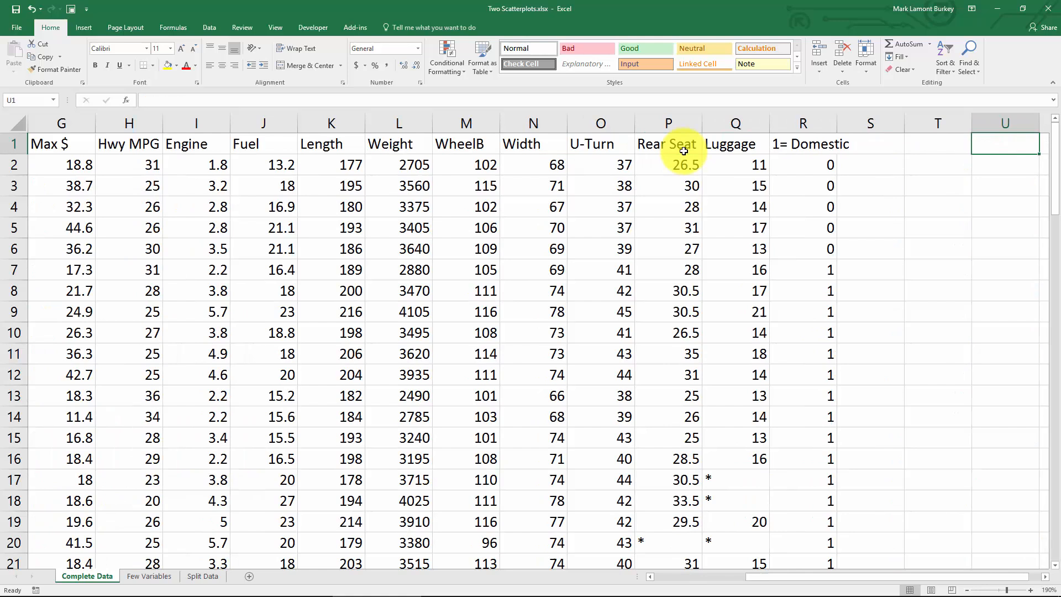
scroll(right, 3)
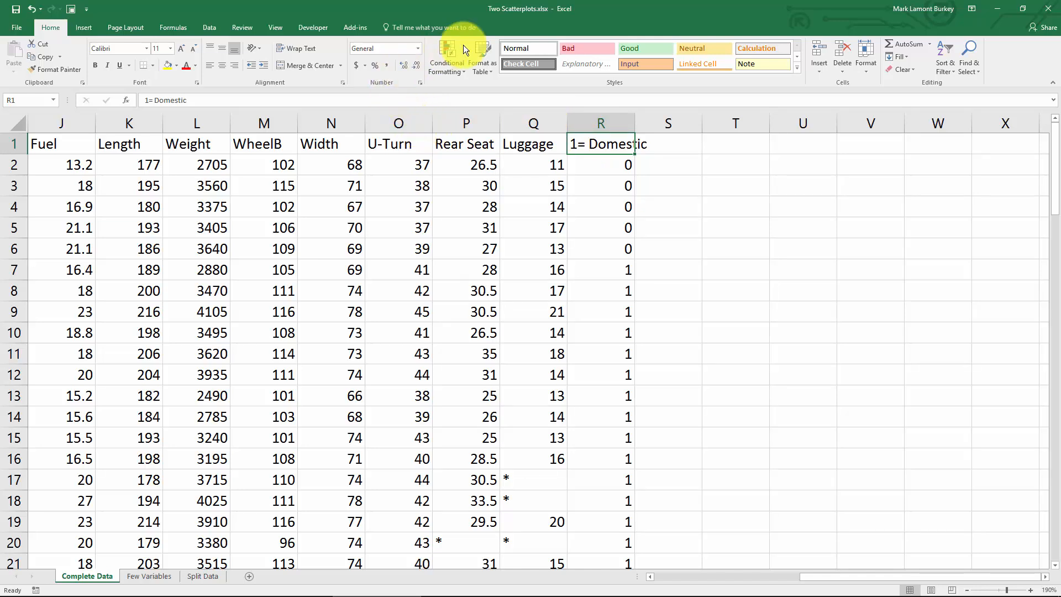
mouse_move(527, 9)
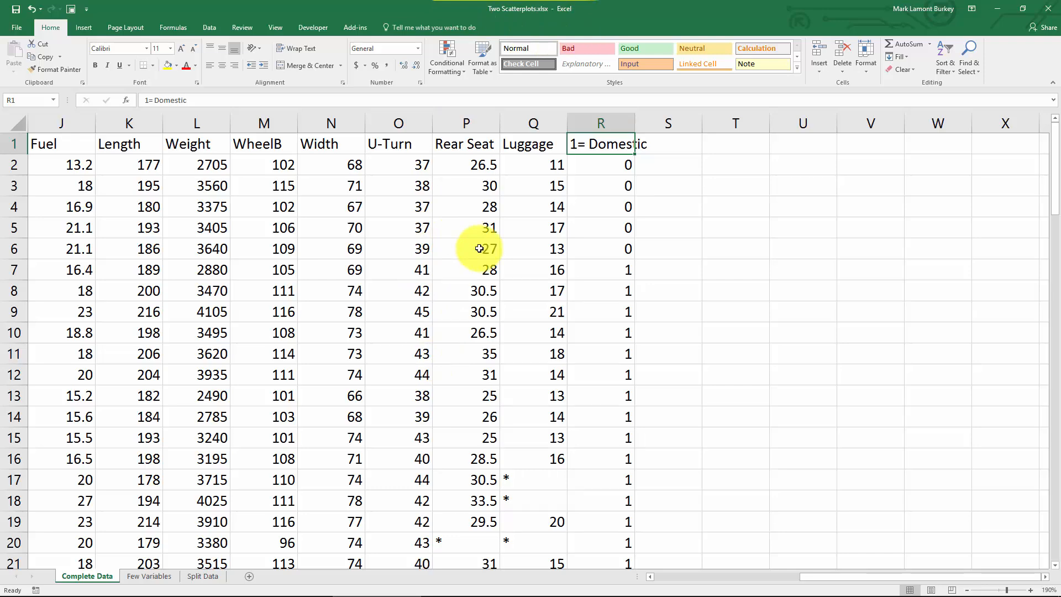
mouse_move(262, 392)
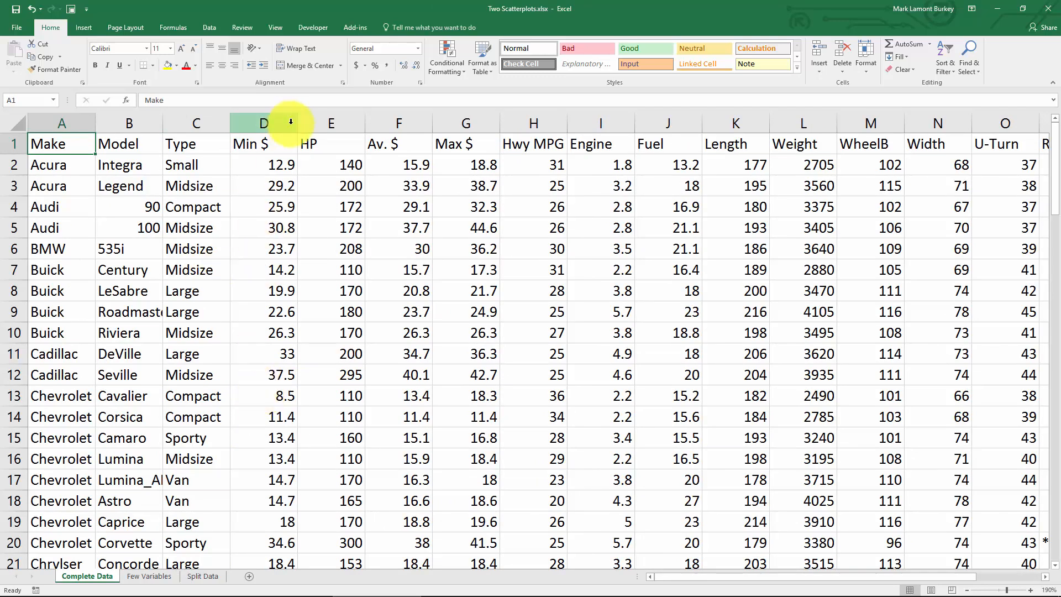
click(331, 144)
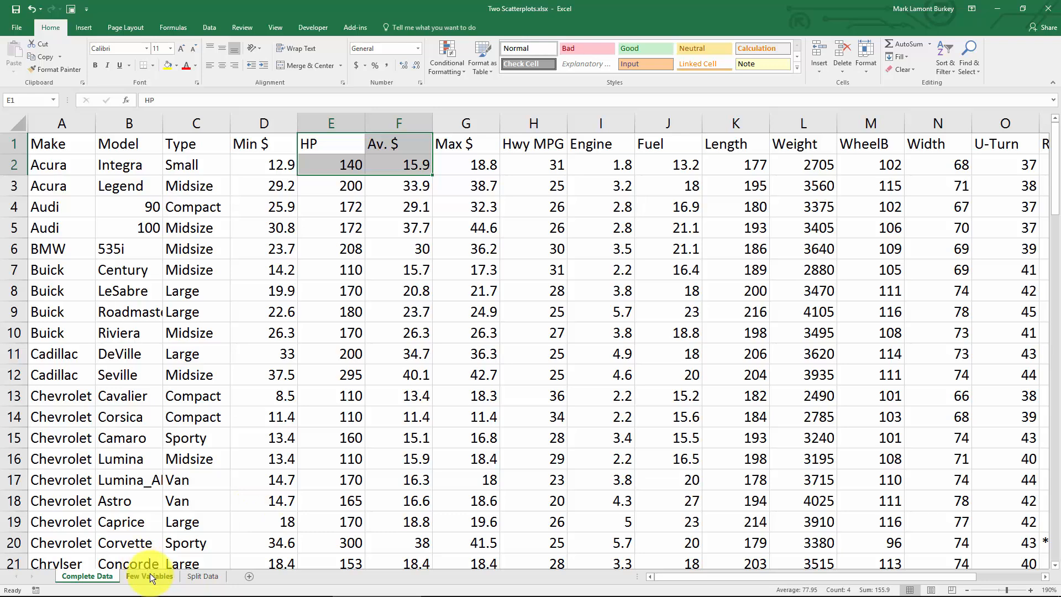
Clear the 1= Domestic filter on Few Variables to show every car, then view Split Data.
click(148, 576)
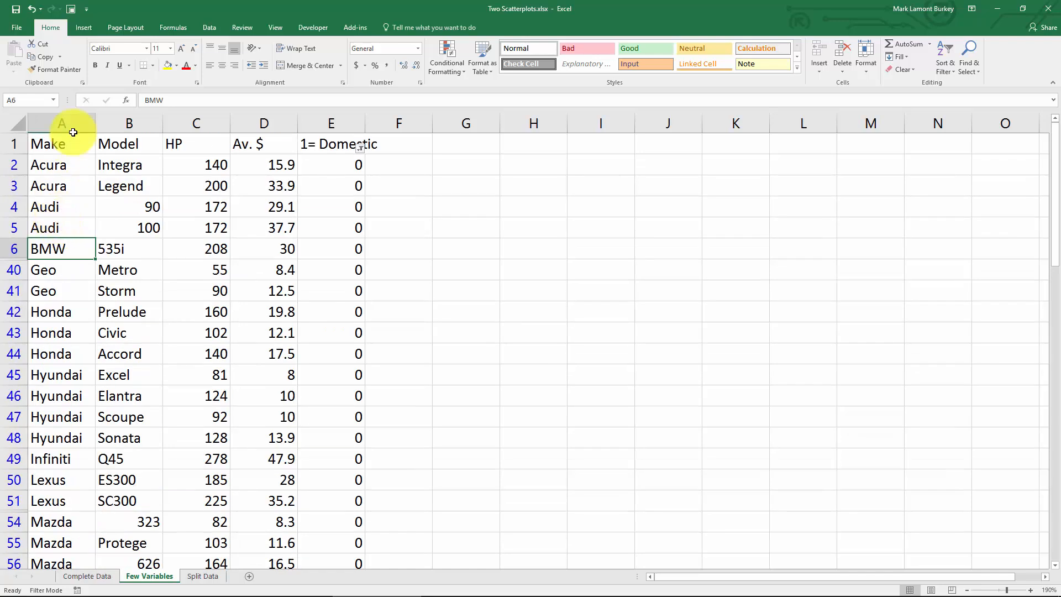
drag(47, 144, 196, 144)
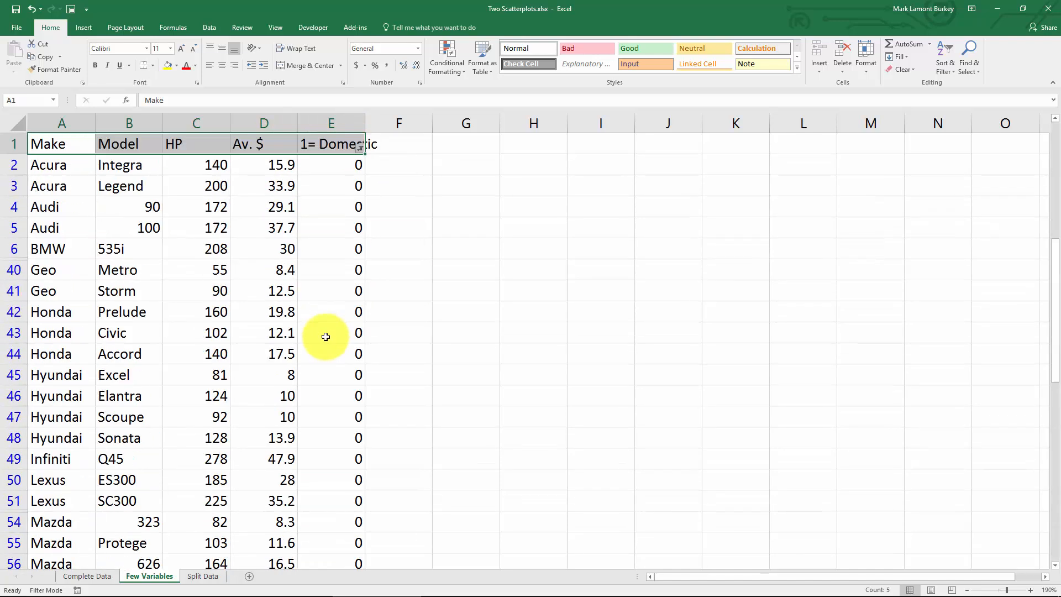
click(360, 144)
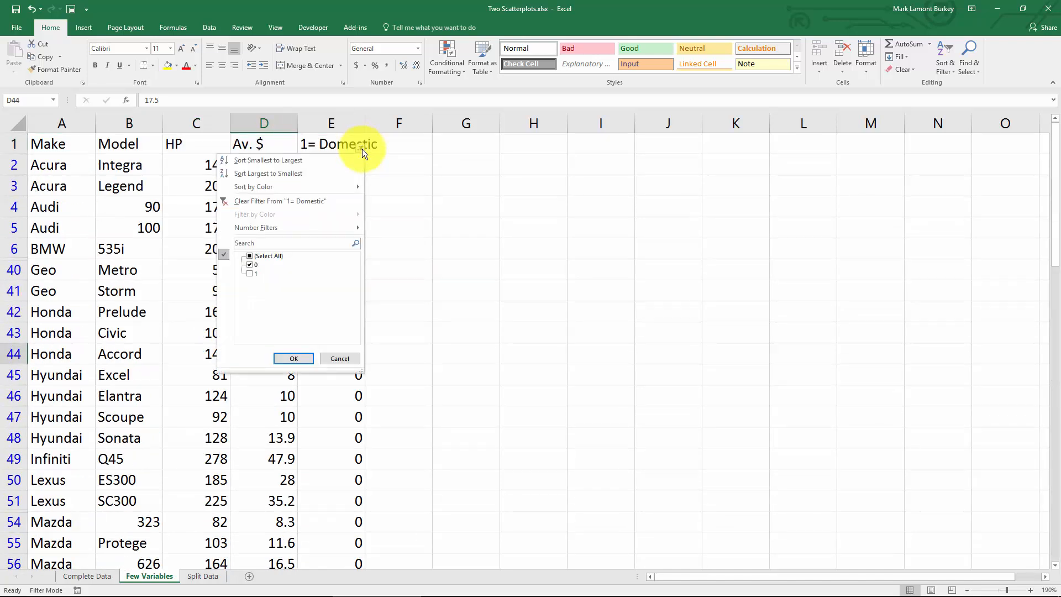
click(248, 255)
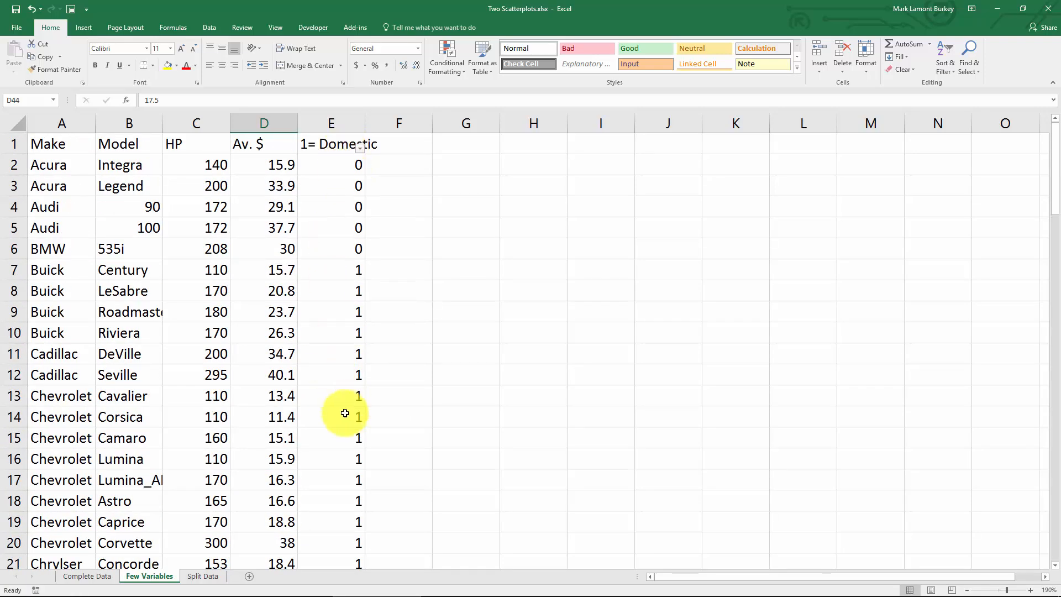
click(202, 576)
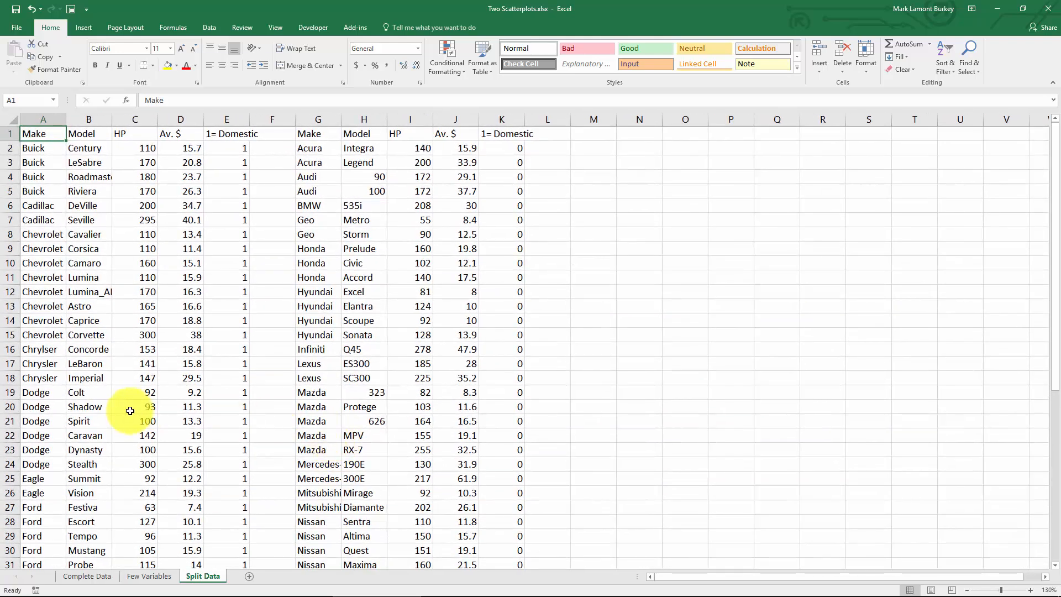
mouse_move(274, 172)
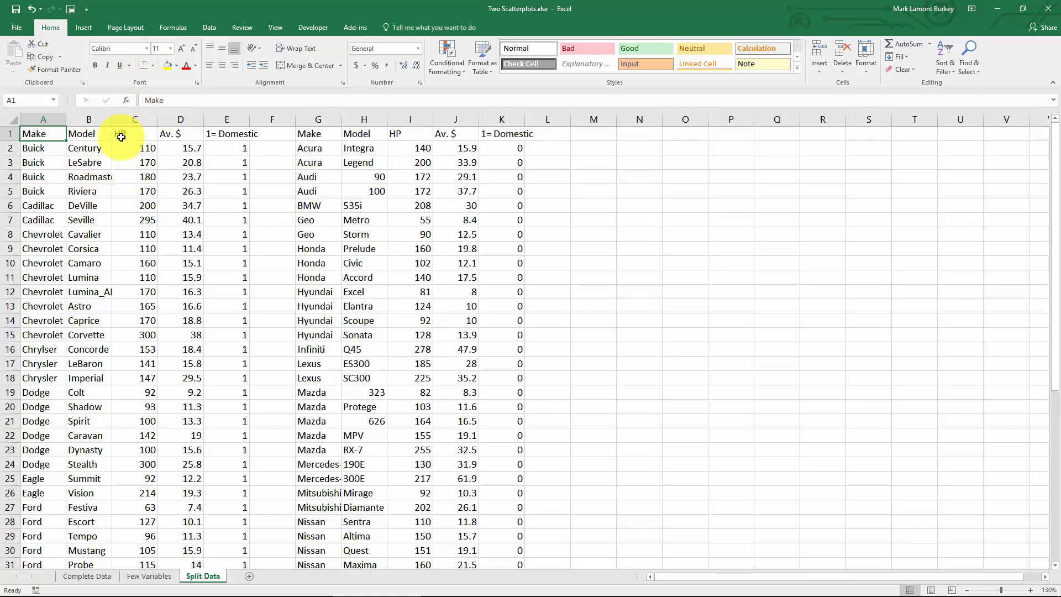
Select cells C1 through D49, the domestic HP and Av. $ columns.
drag(121, 133, 192, 205)
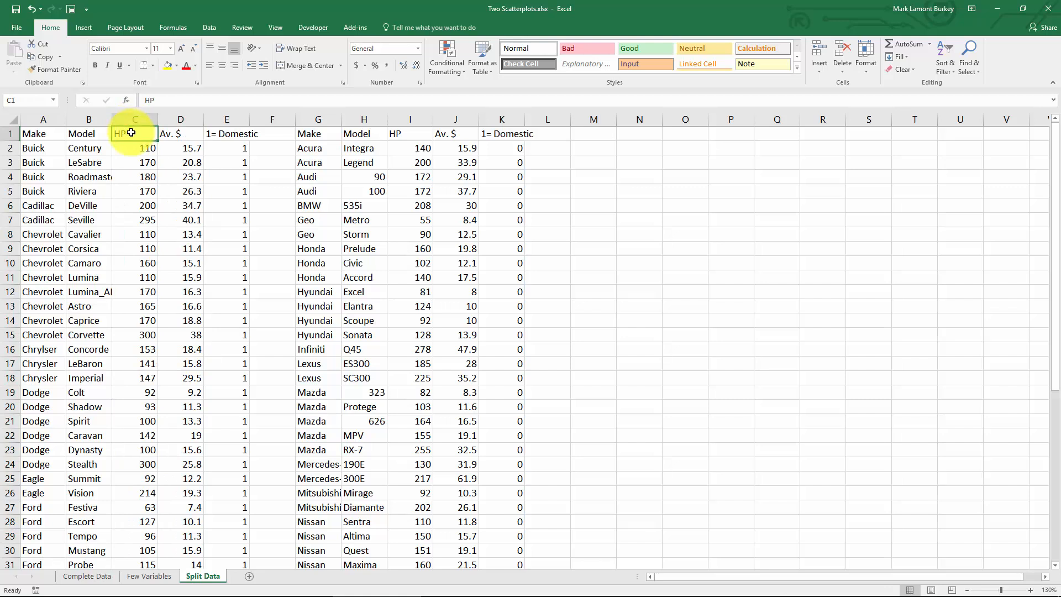
click(181, 133)
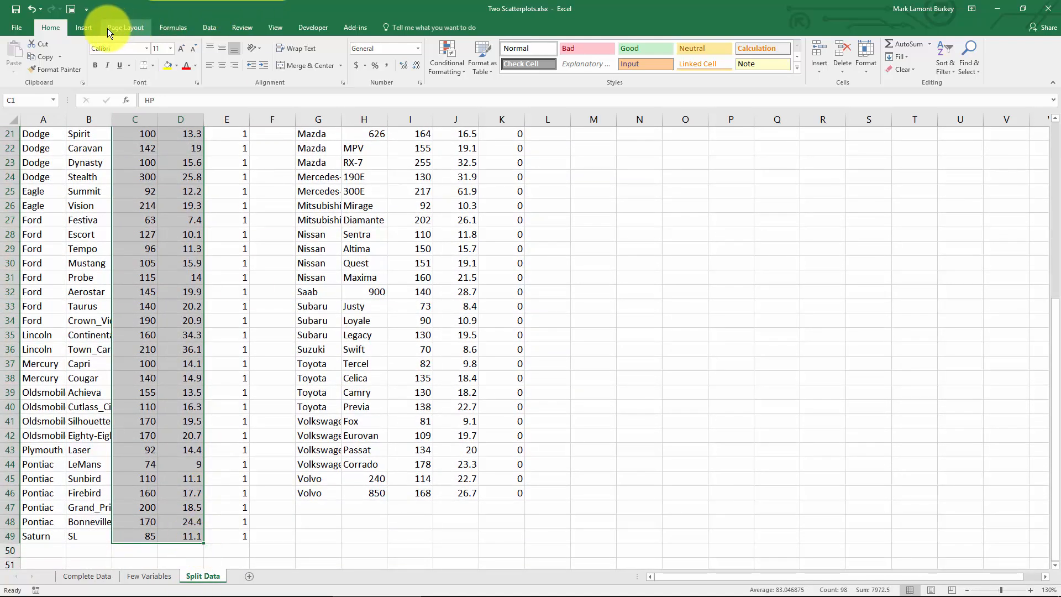
Insert a basic scatter chart from the selected domestic HP and Av. $ data.
click(83, 27)
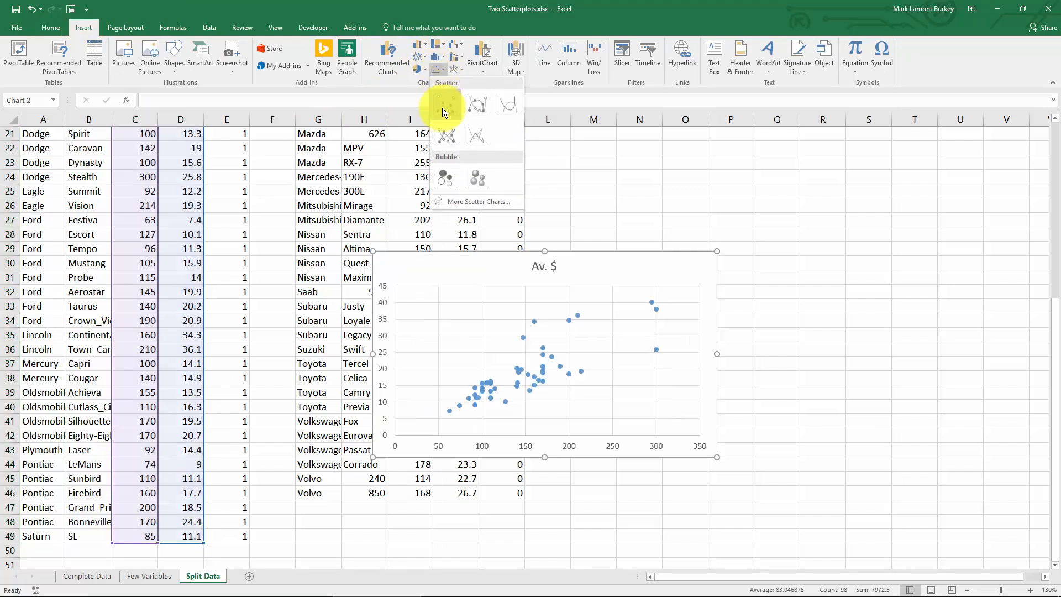
click(444, 105)
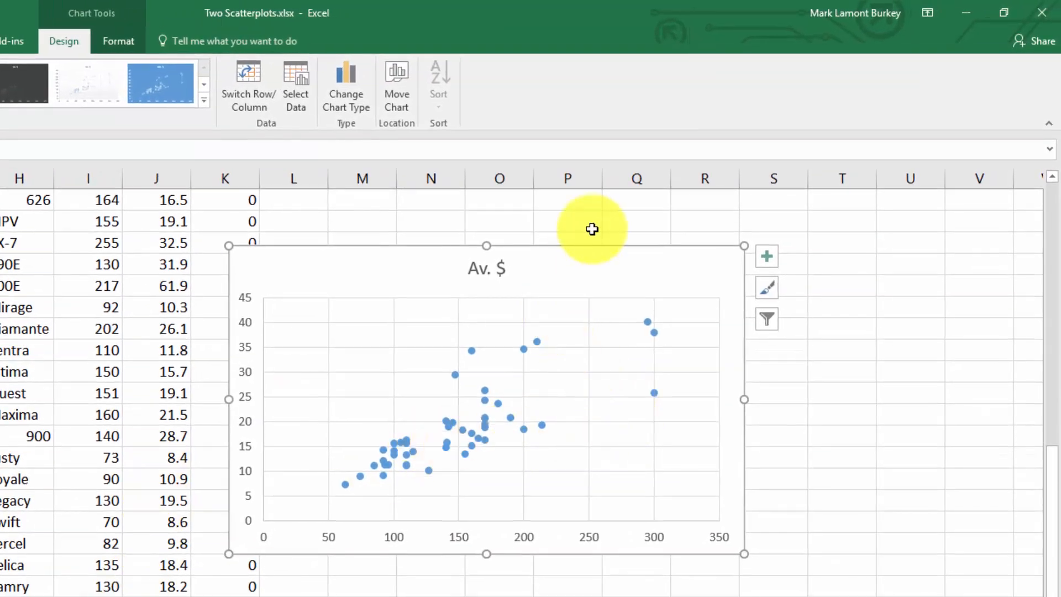
mouse_move(524, 352)
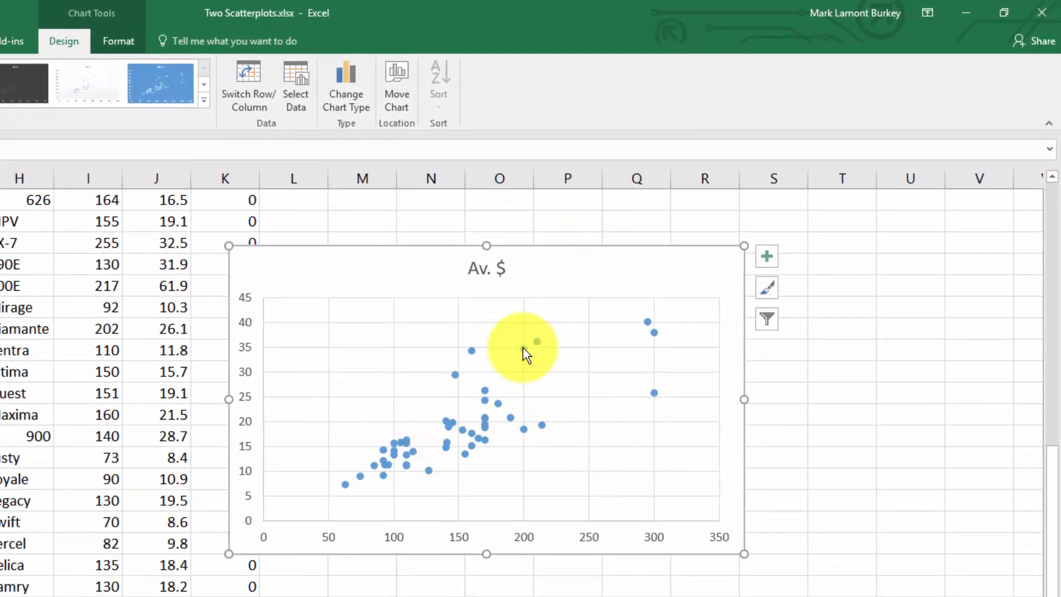
Add a linear trendline to the domestic series displaying y = 0.115x + 1.6069.
right_click(537, 341)
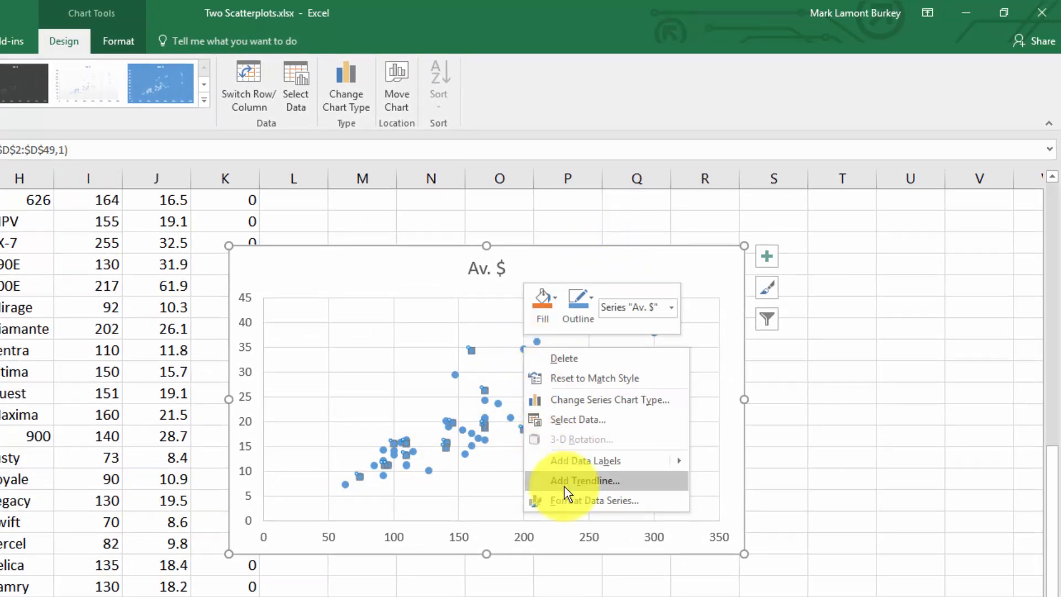
click(583, 480)
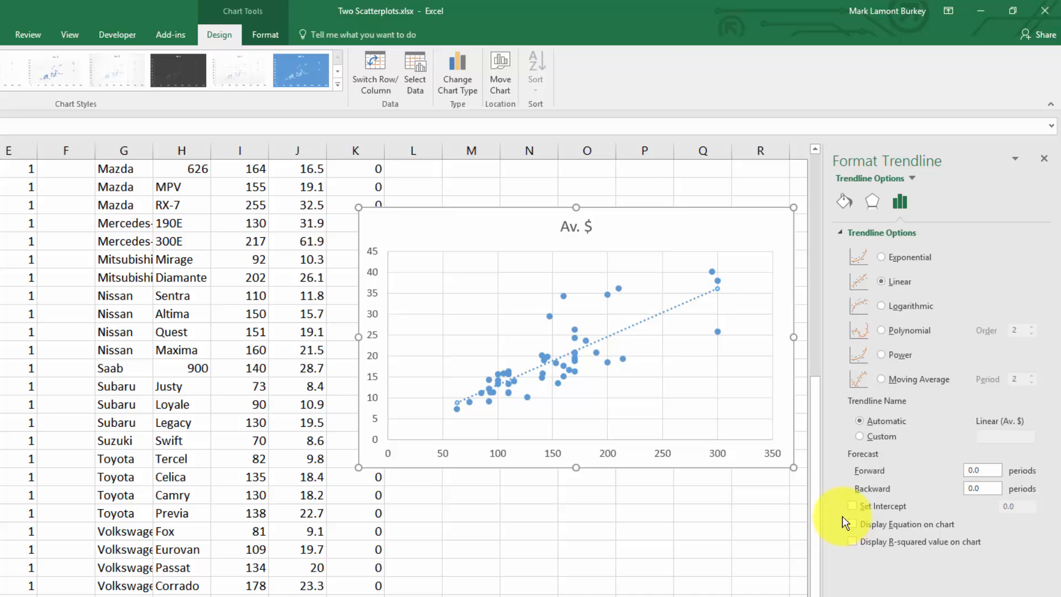
click(852, 524)
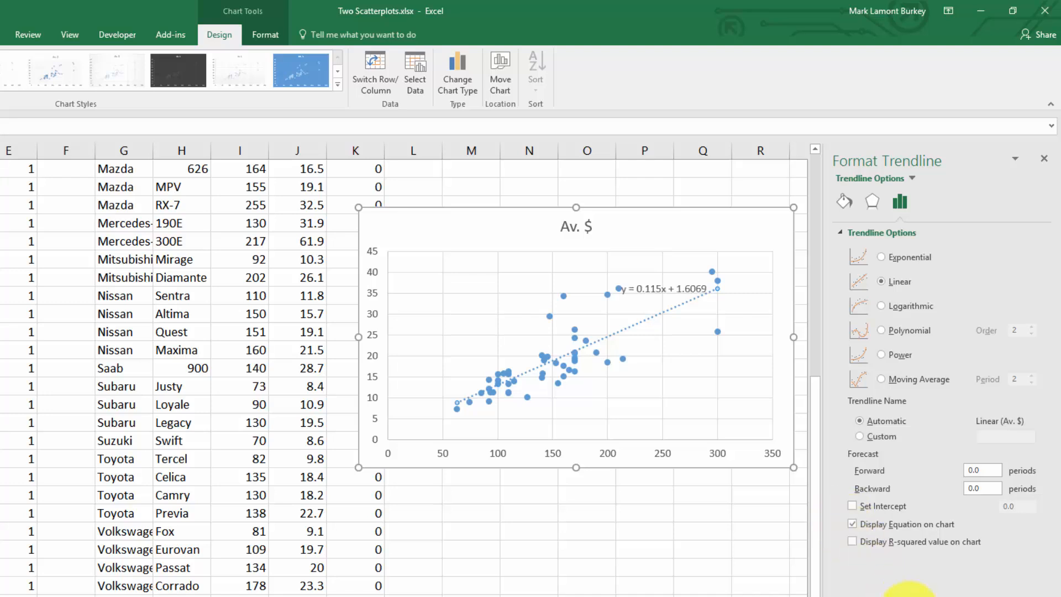
mouse_move(672, 287)
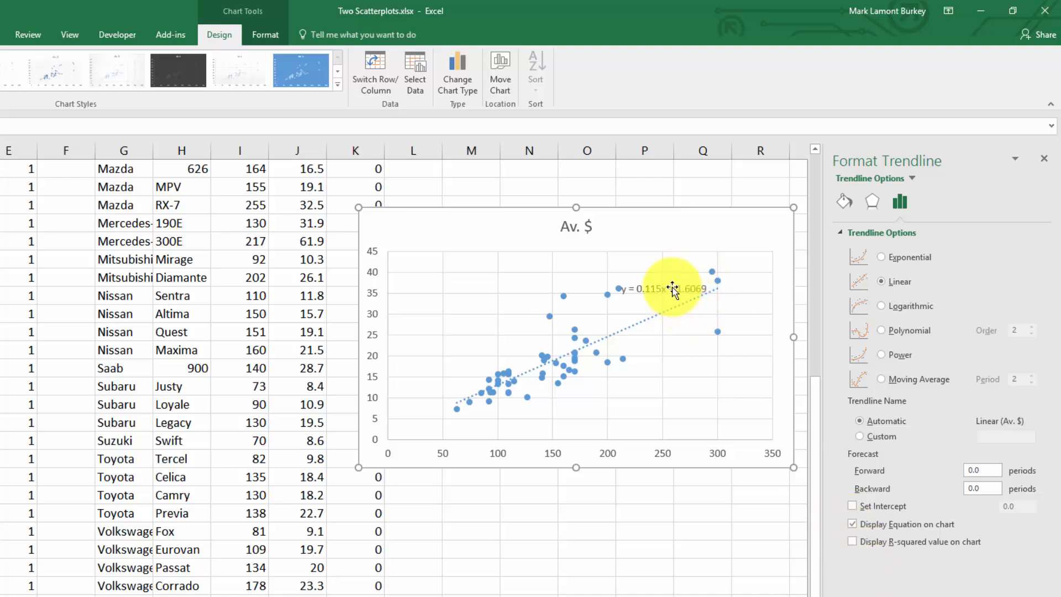
click(668, 288)
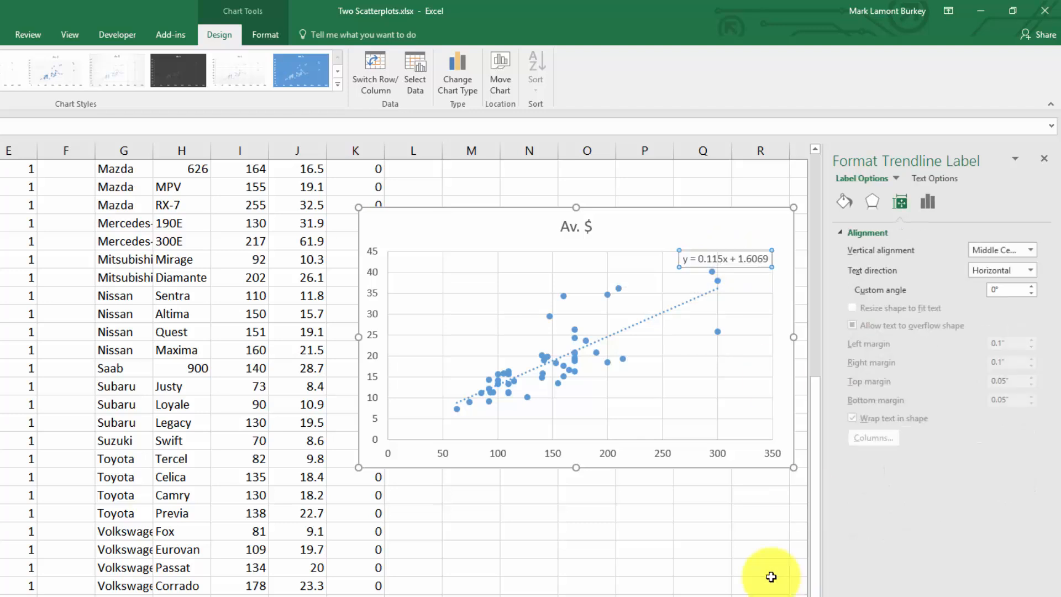
click(575, 345)
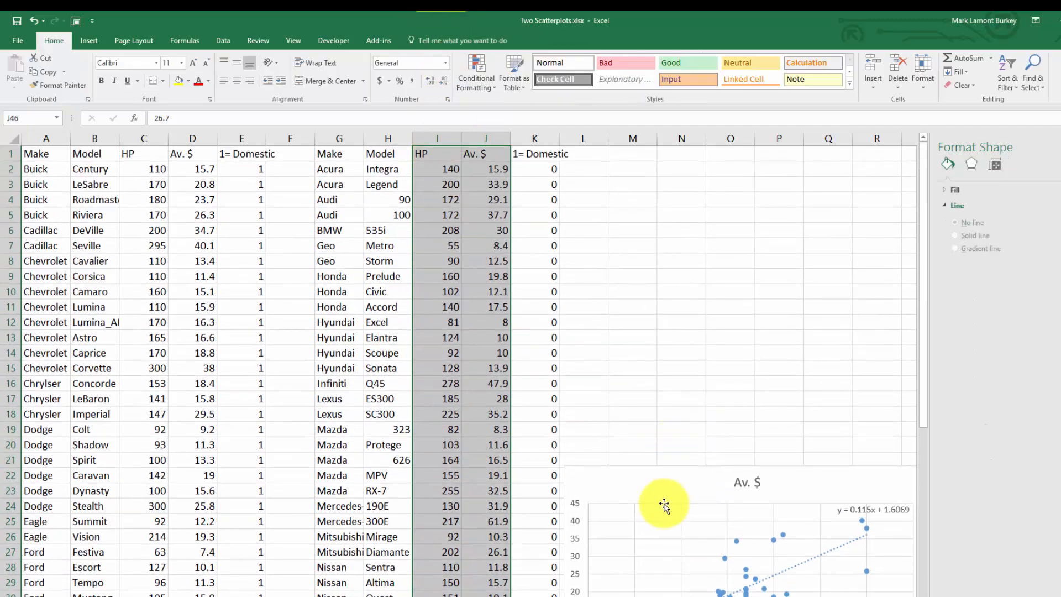
Copy the import HP and Av. $ columns (I:J) and select the scatter chart.
click(664, 504)
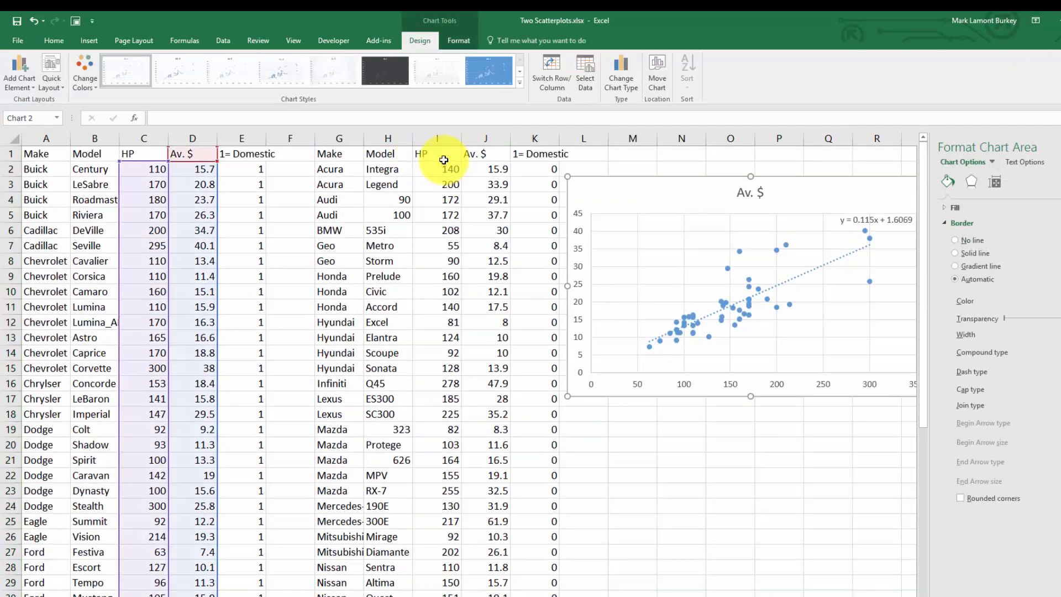
click(321, 337)
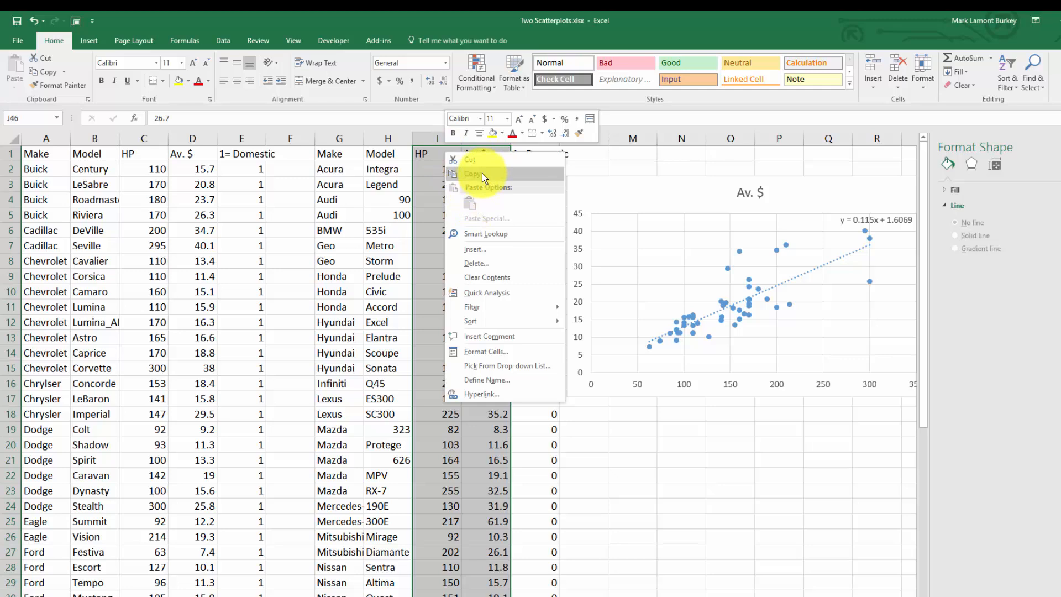
click(473, 174)
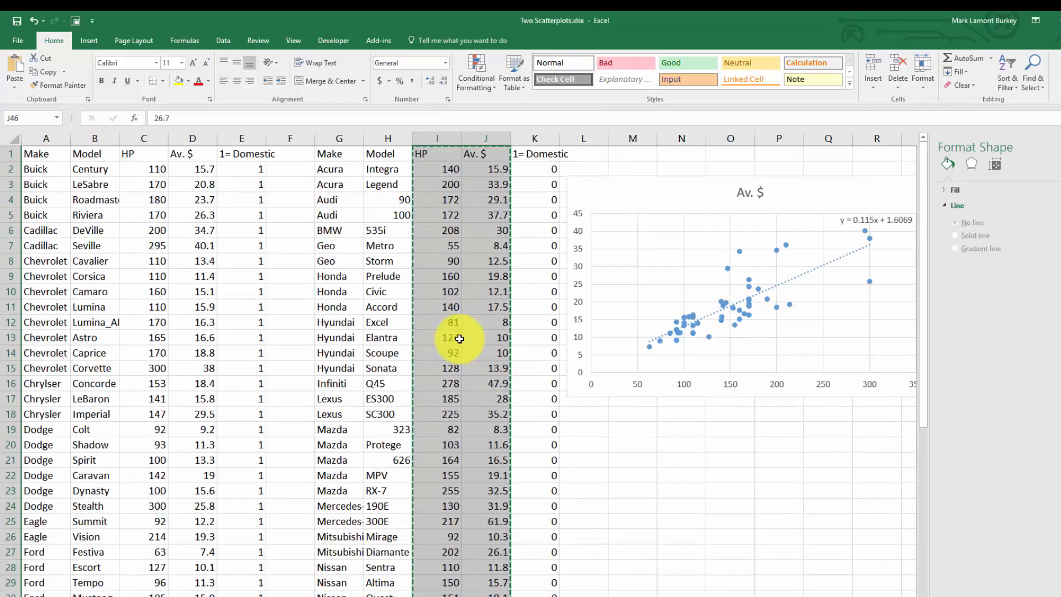
mouse_move(673, 196)
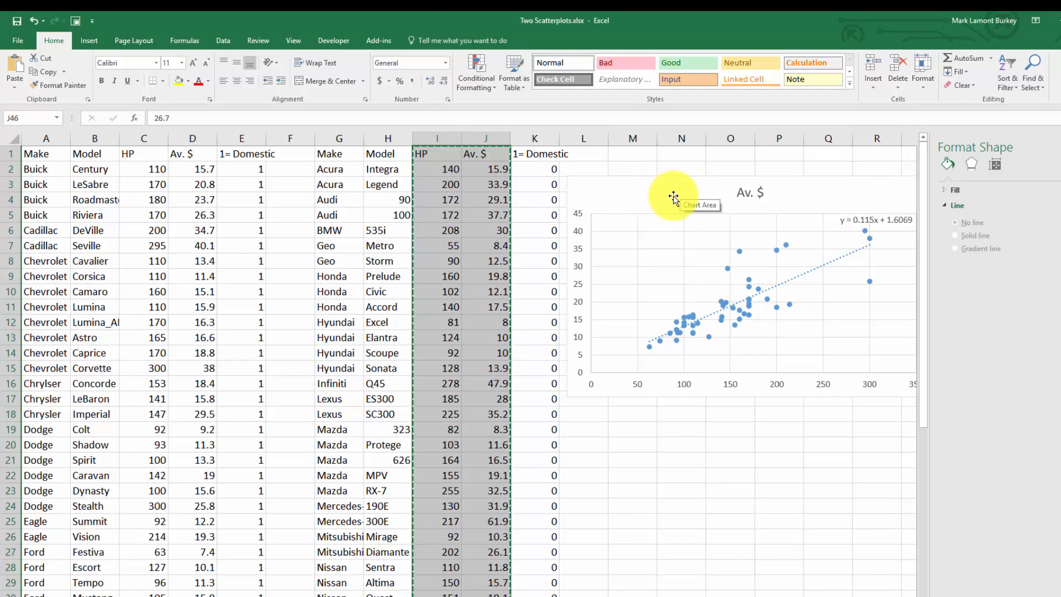
click(673, 196)
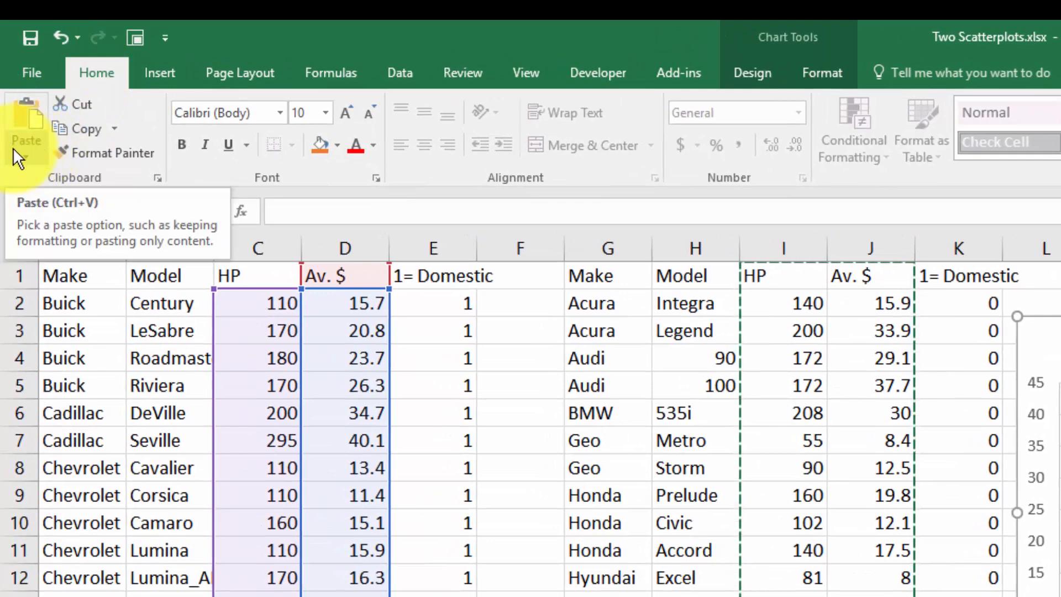
Paste Special the import data as a new series, X values from the first column.
click(27, 129)
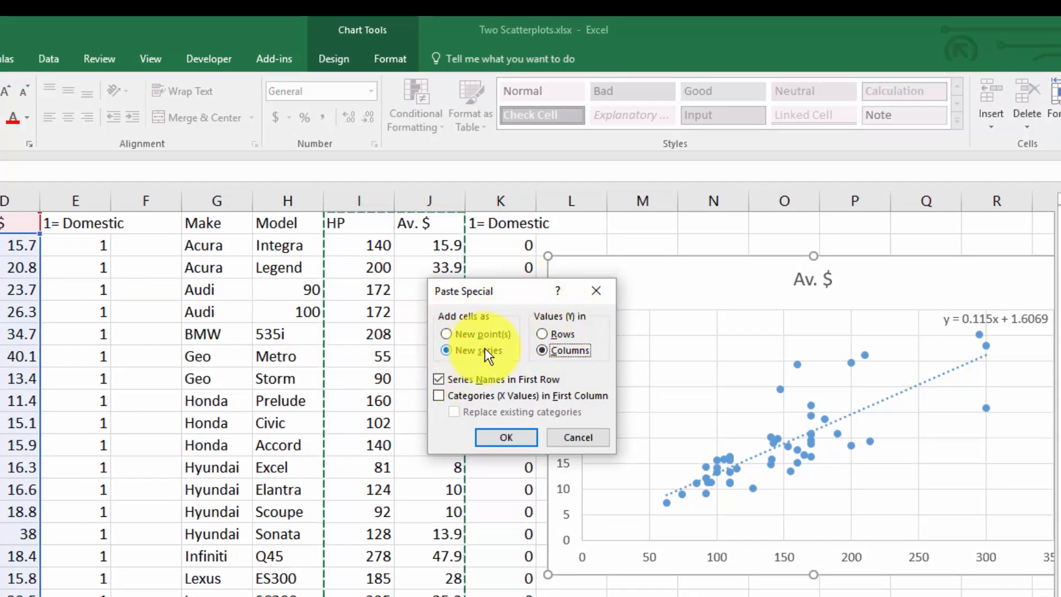
mouse_move(578, 324)
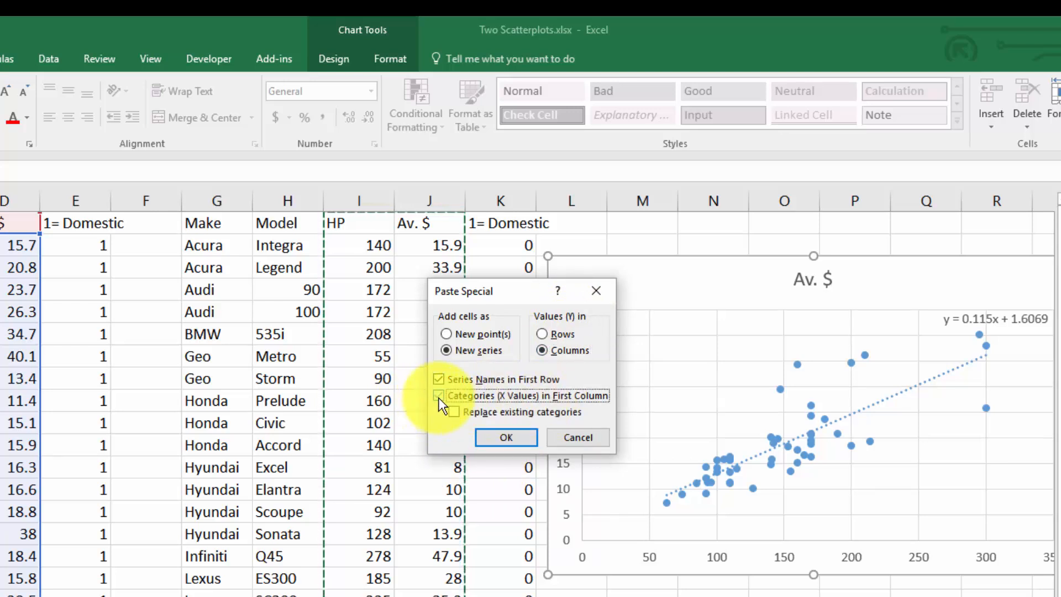
click(438, 395)
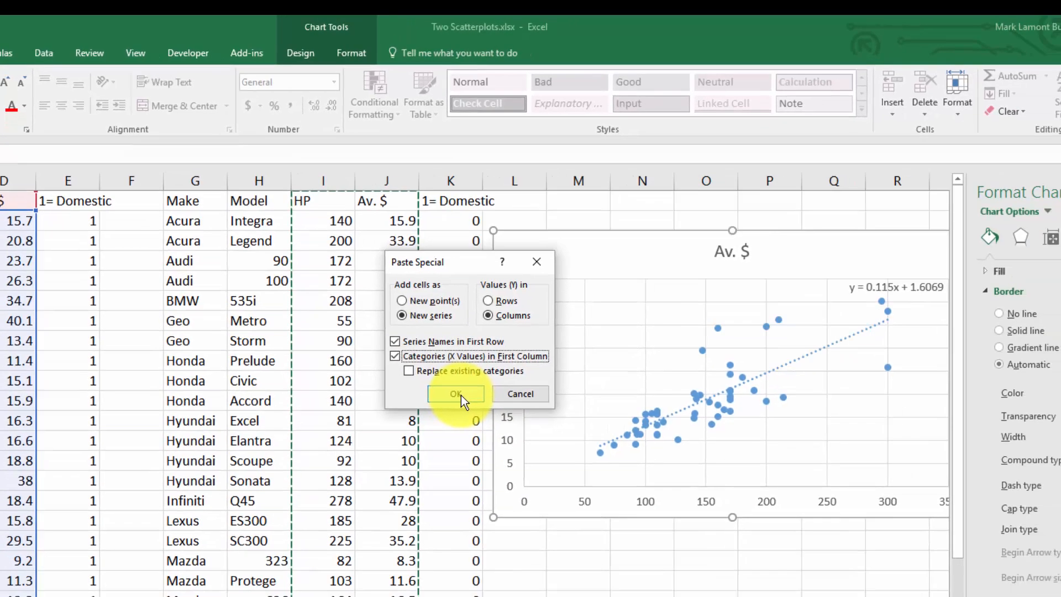
click(455, 394)
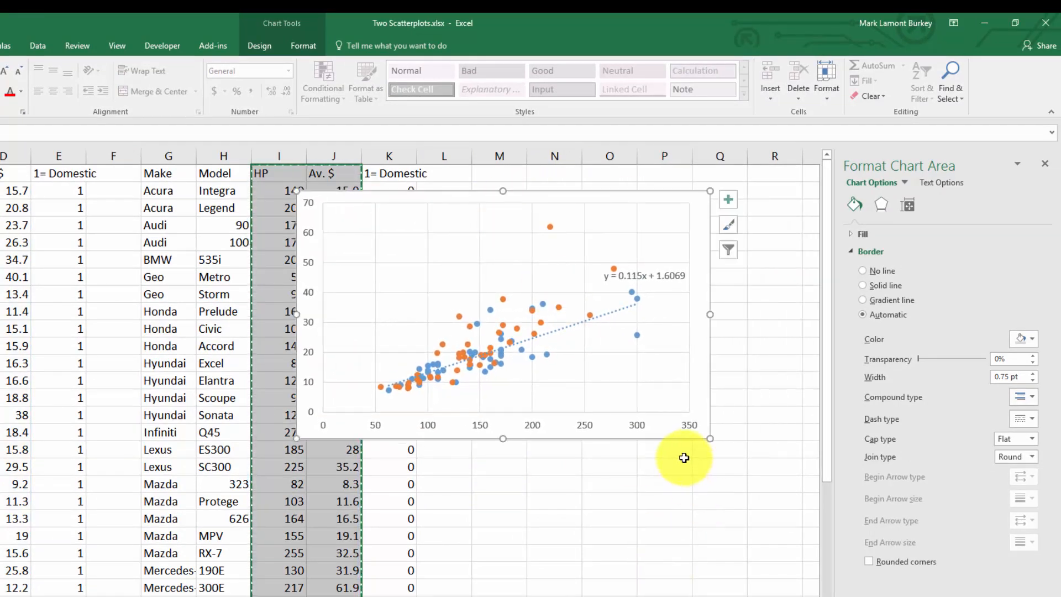
mouse_move(576, 214)
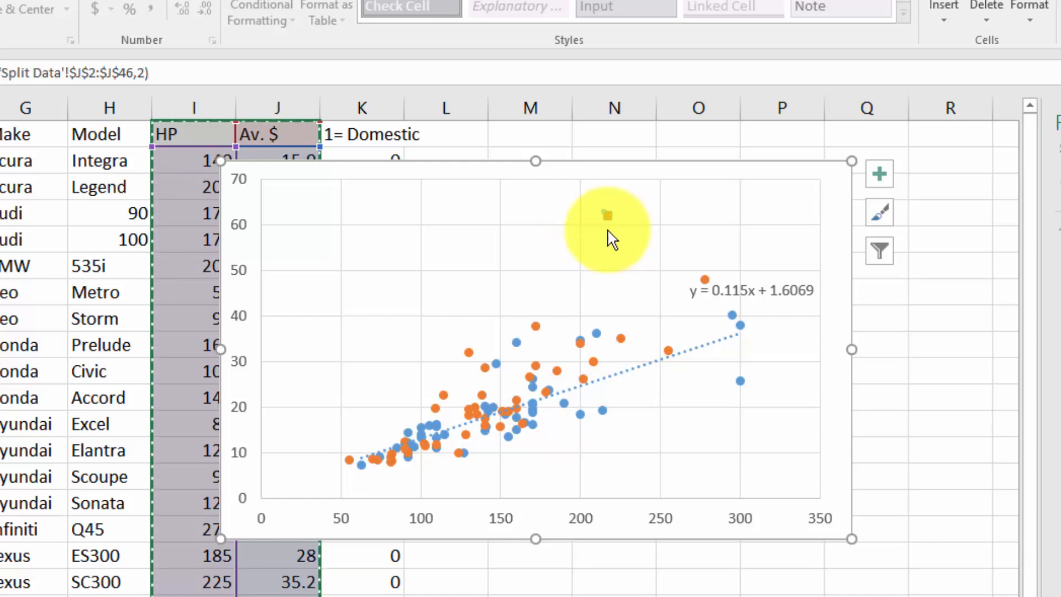
mouse_move(607, 227)
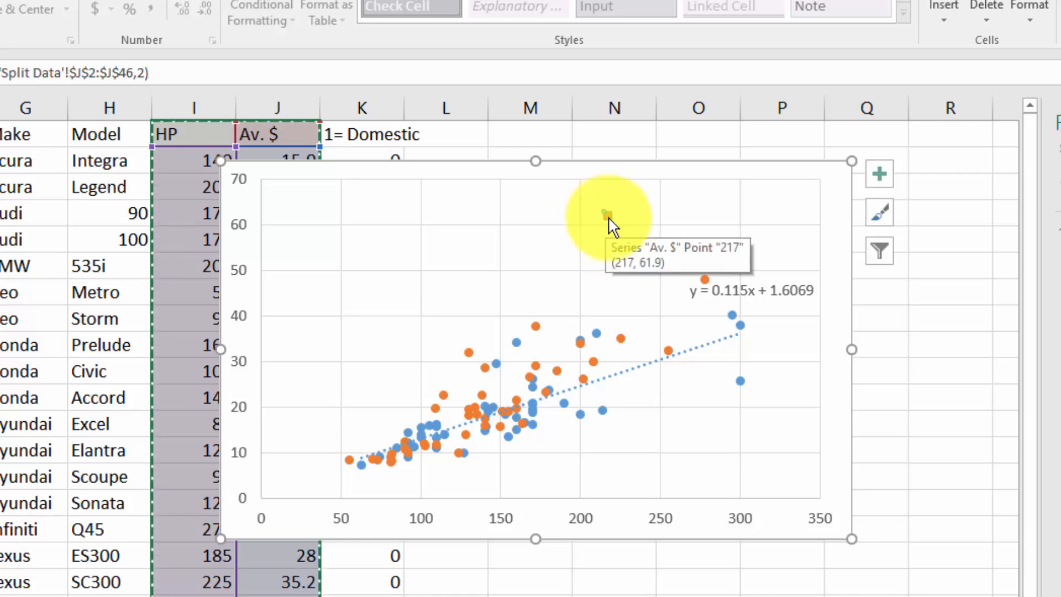
mouse_move(608, 223)
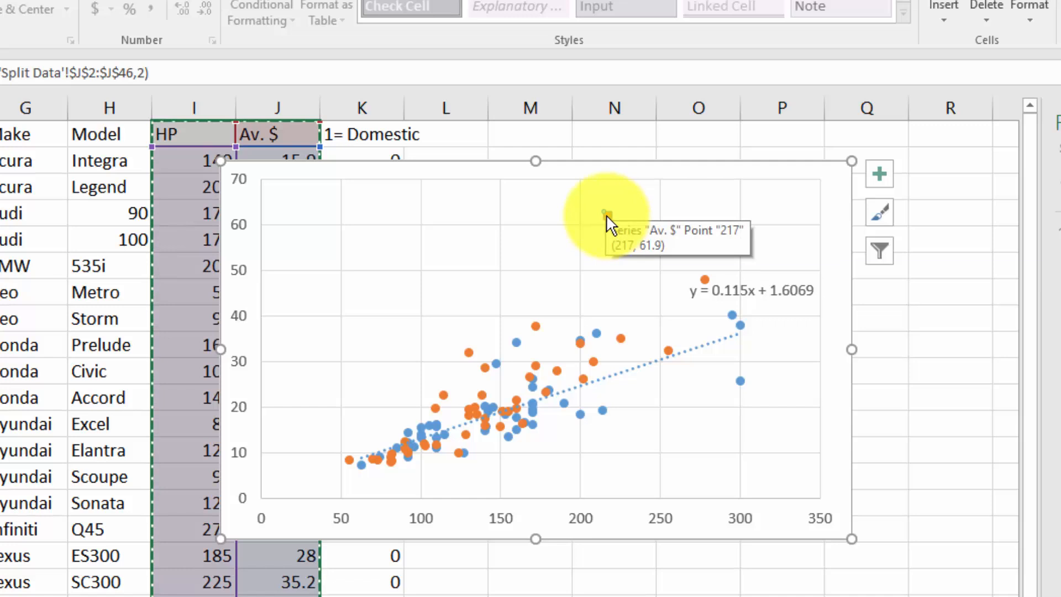
Add a linear trendline to the orange import series displaying y = 0.1881x - 5.8059.
right_click(604, 216)
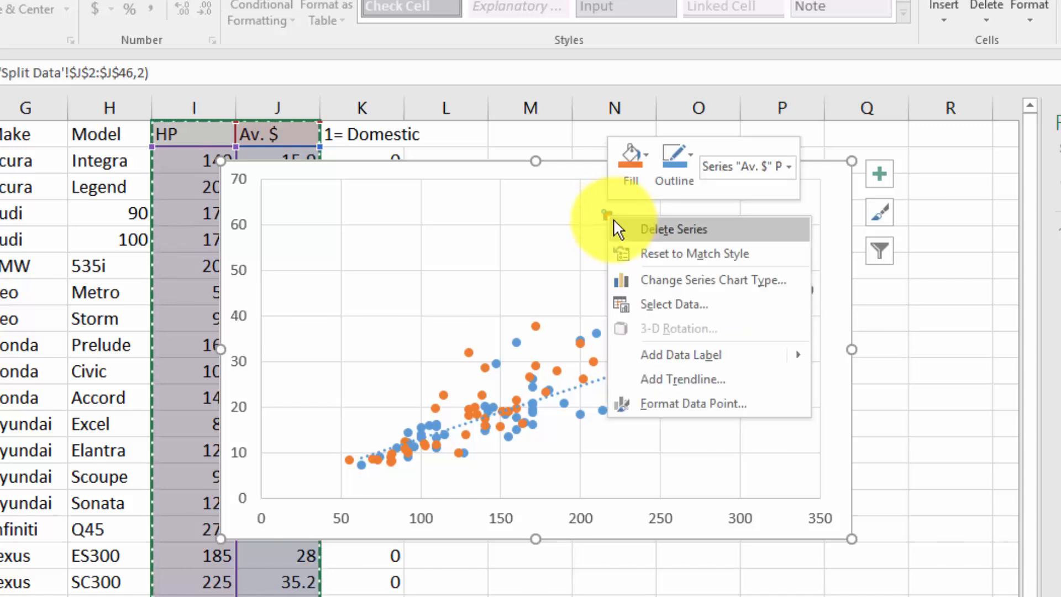
mouse_move(711, 379)
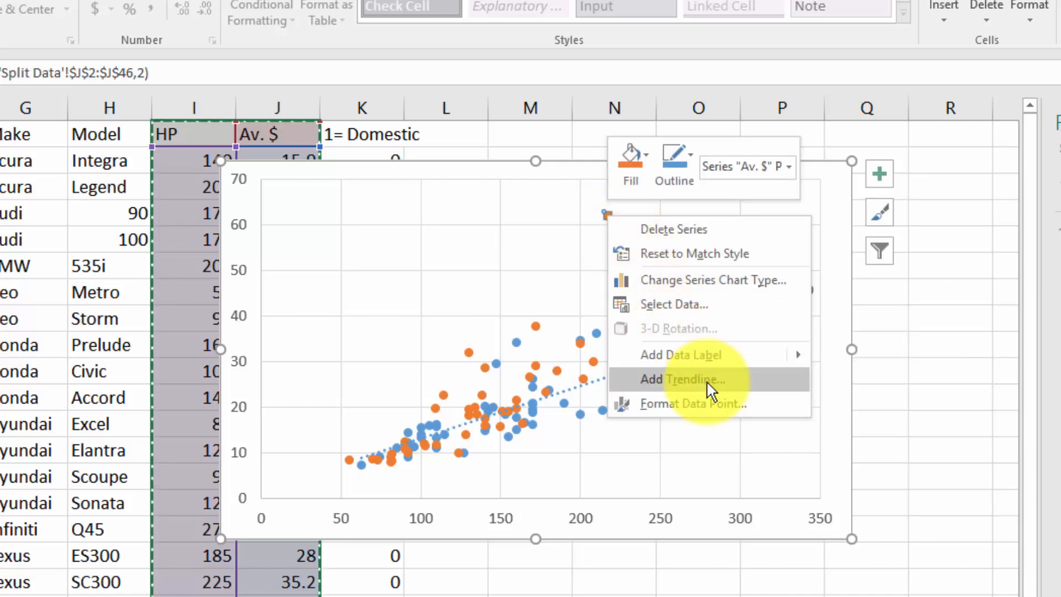
click(680, 379)
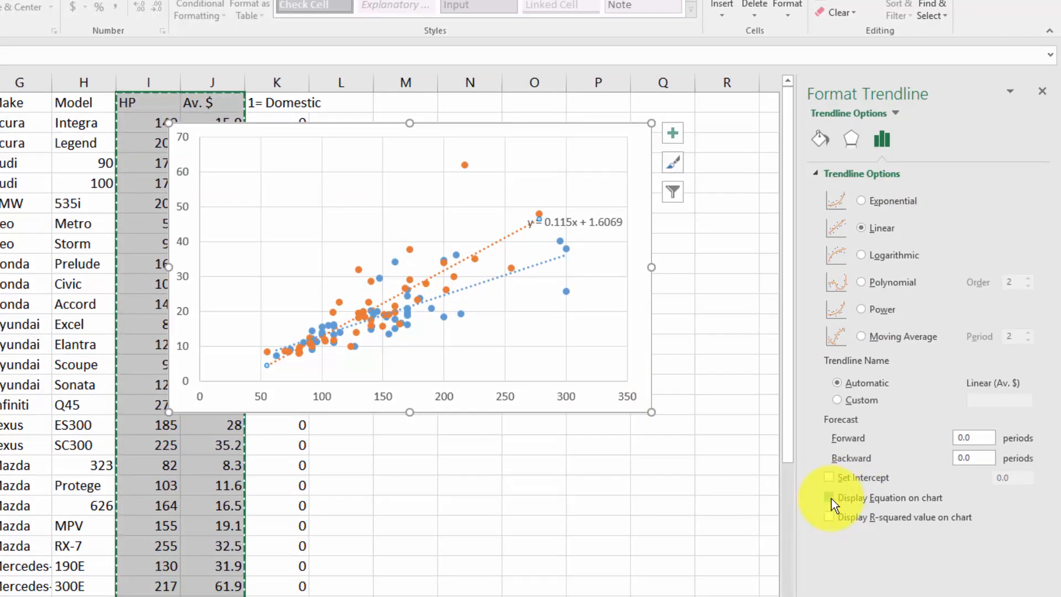
click(829, 497)
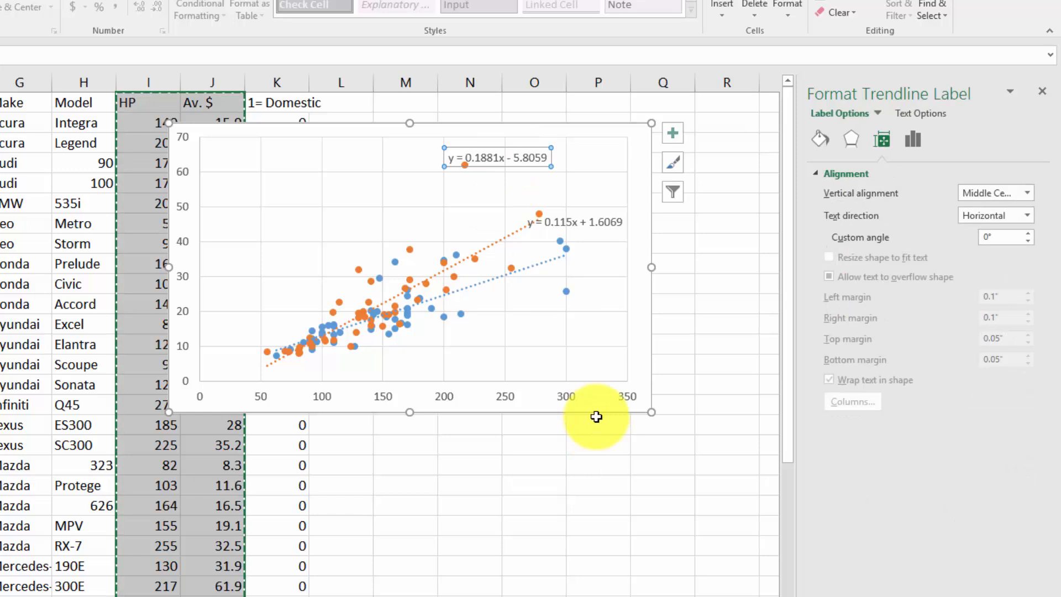
mouse_move(398, 311)
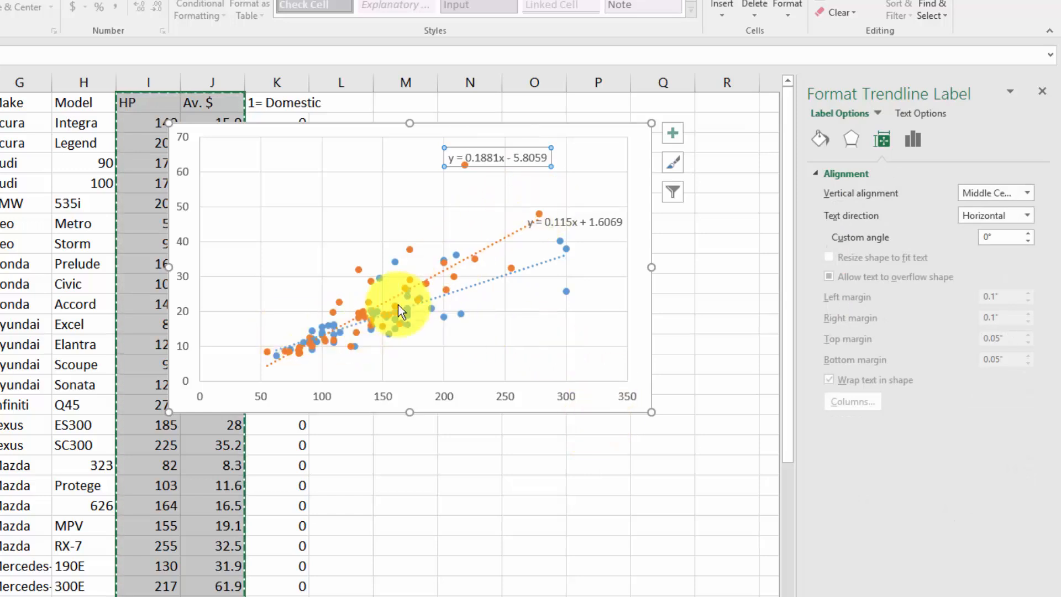
mouse_move(595, 247)
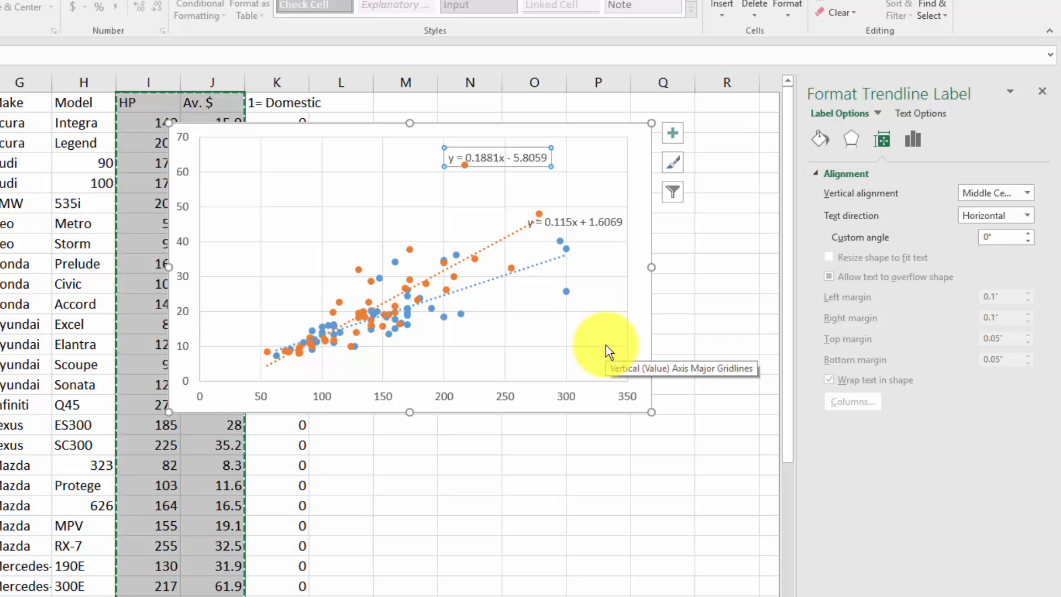
mouse_move(940, 265)
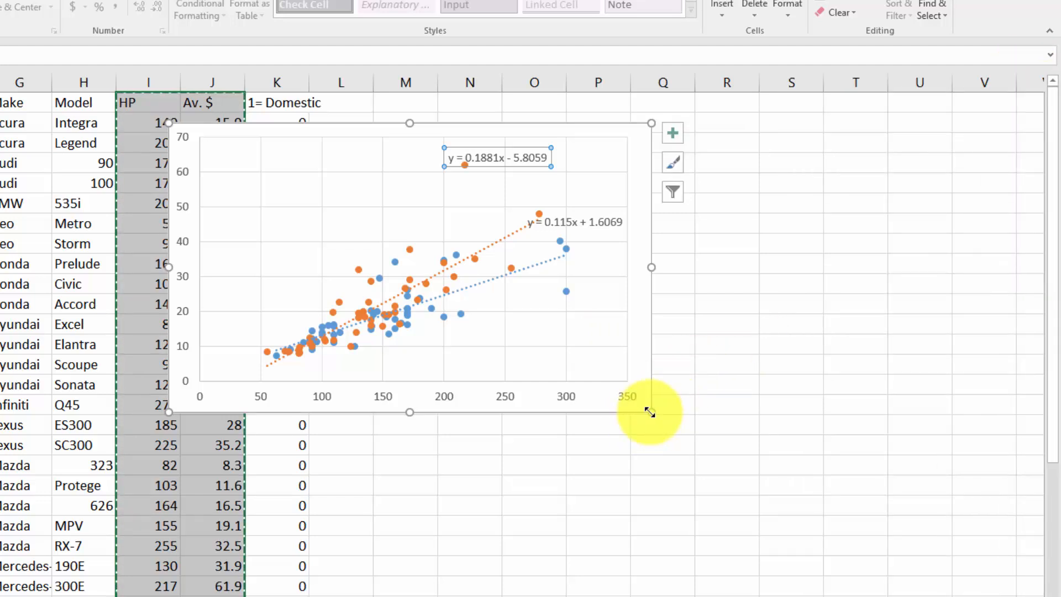
Enlarge the chart and add the title 'Domestic vs. Import' above the plot.
drag(650, 411, 856, 588)
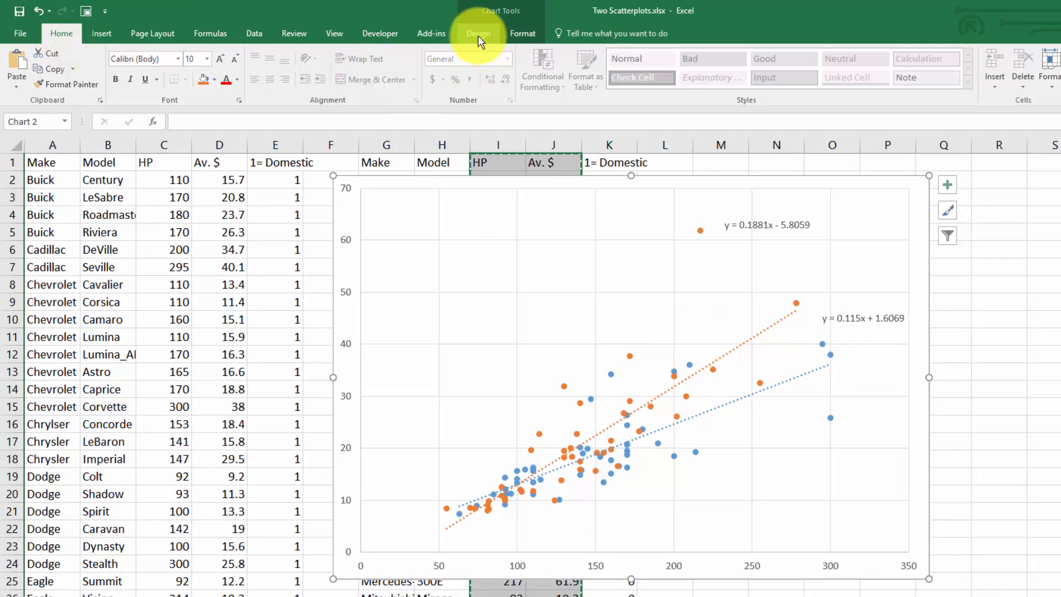
click(477, 33)
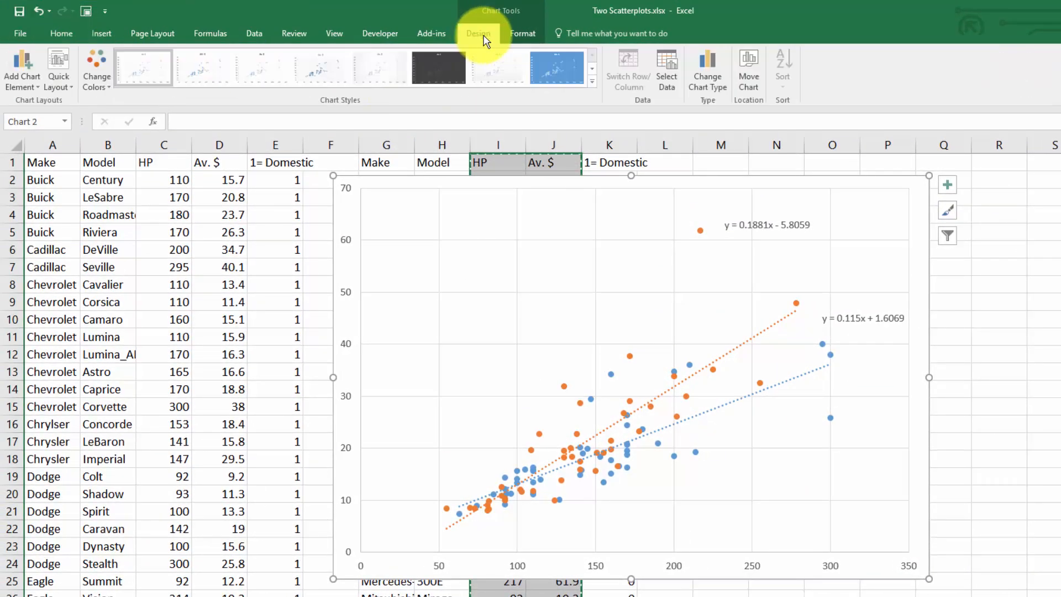
click(22, 70)
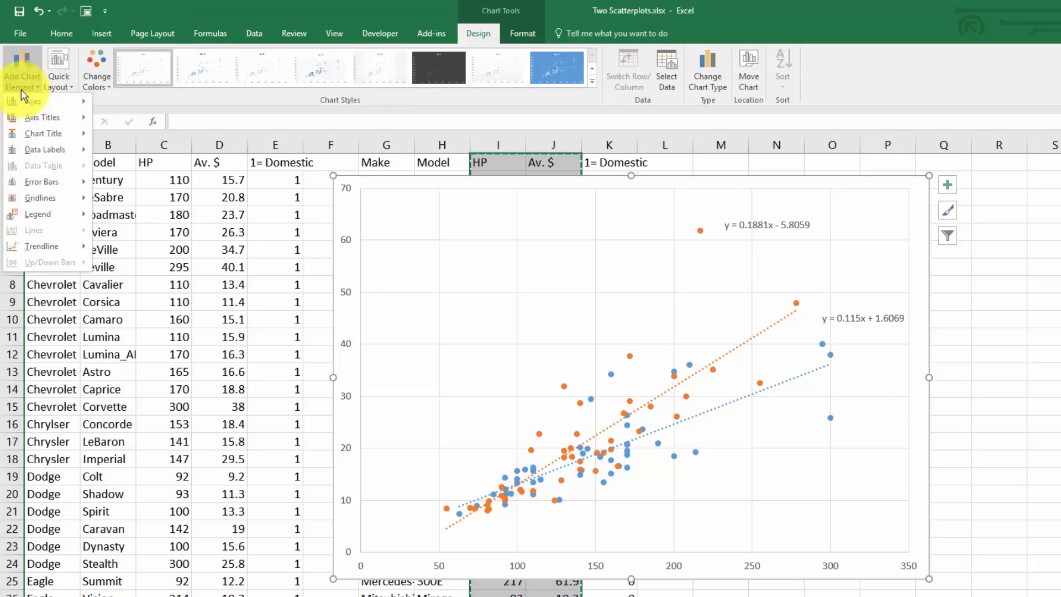
click(43, 133)
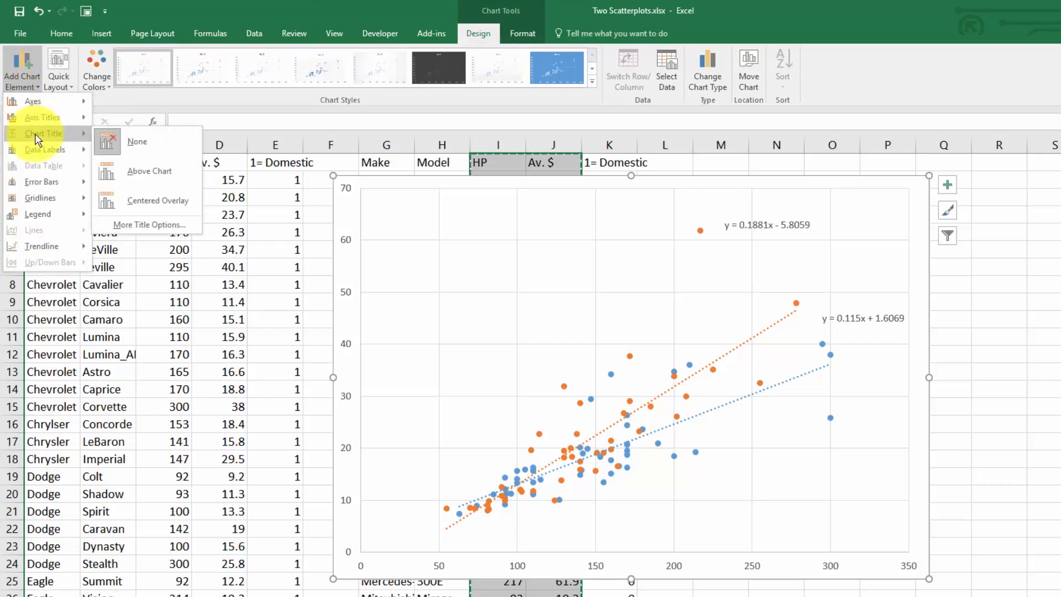
click(149, 171)
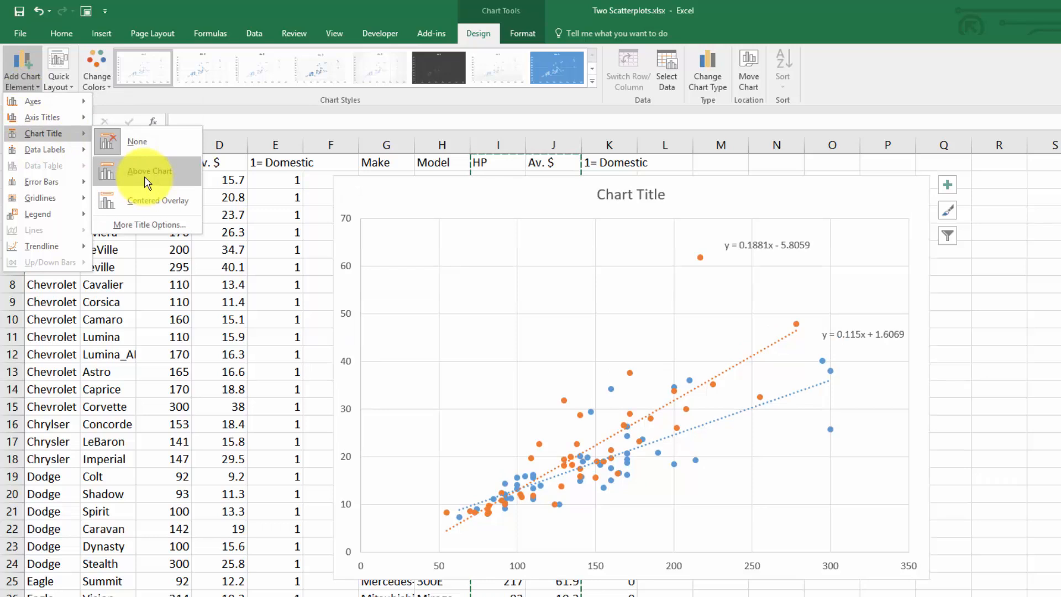
click(150, 171)
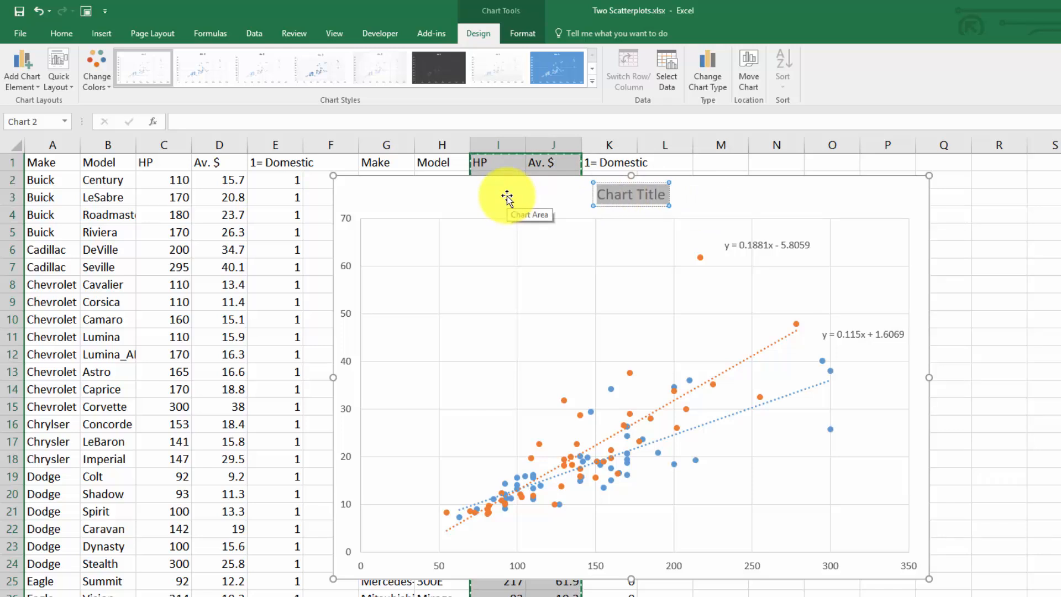
text(D)
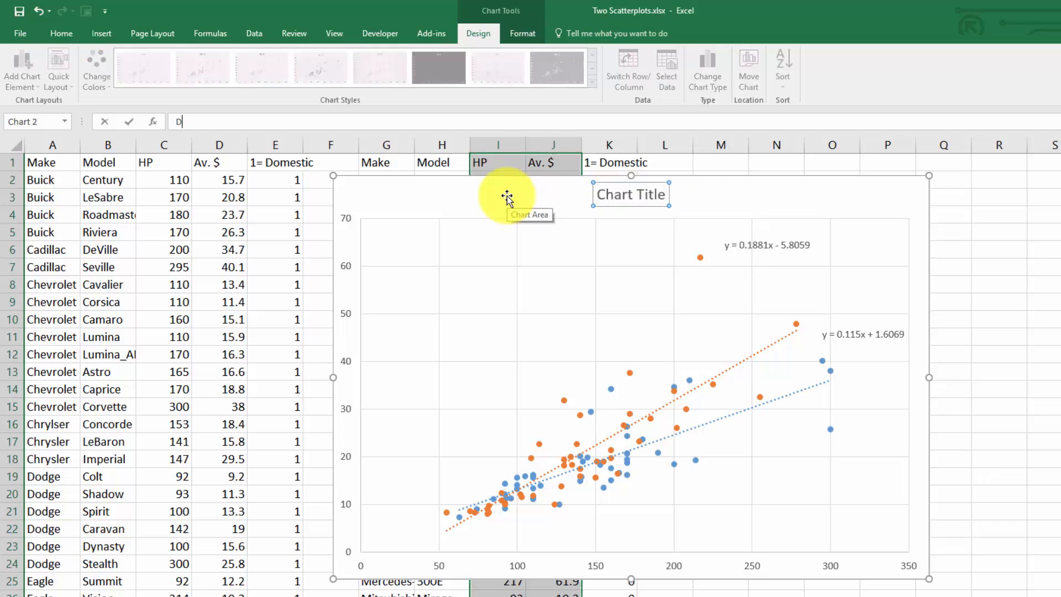
text(omestic ve)
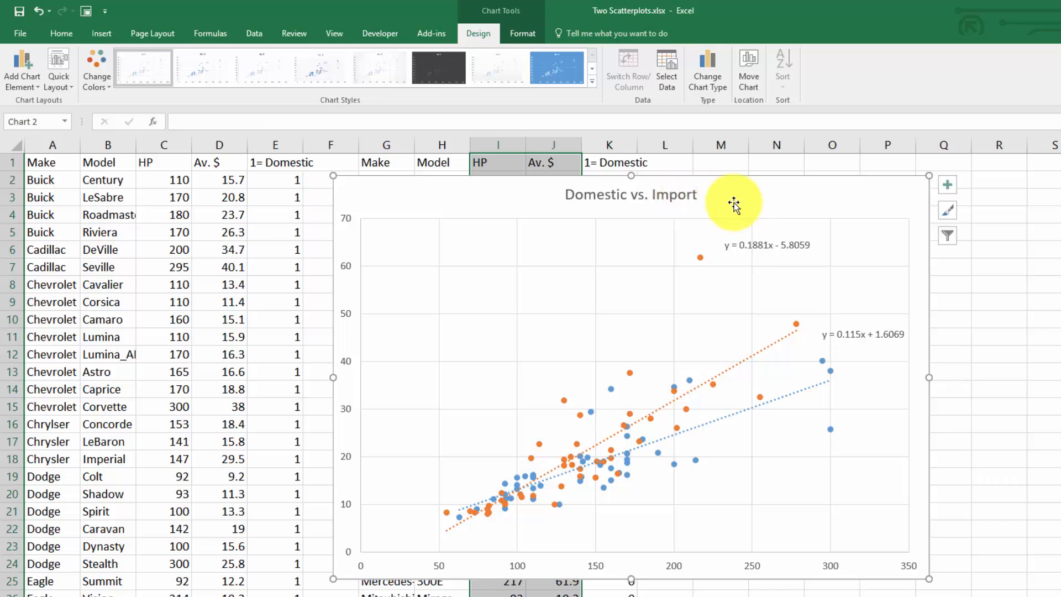
mouse_move(693, 216)
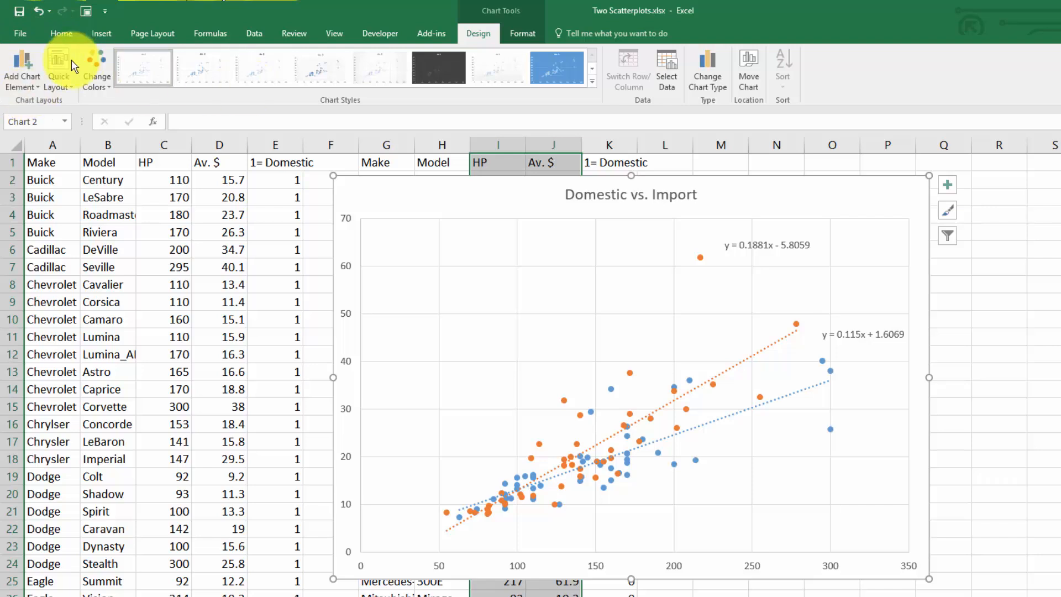
Add axis titles: 'HP' on the horizontal axis and 'Price in Thousands of $' on the vertical axis.
click(22, 67)
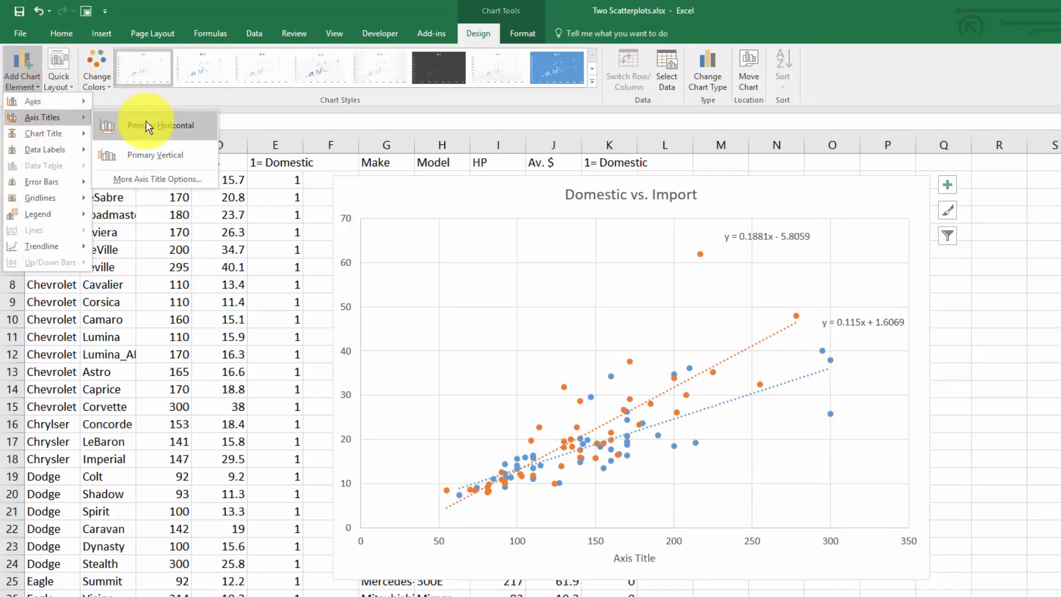
click(159, 125)
text(HP)
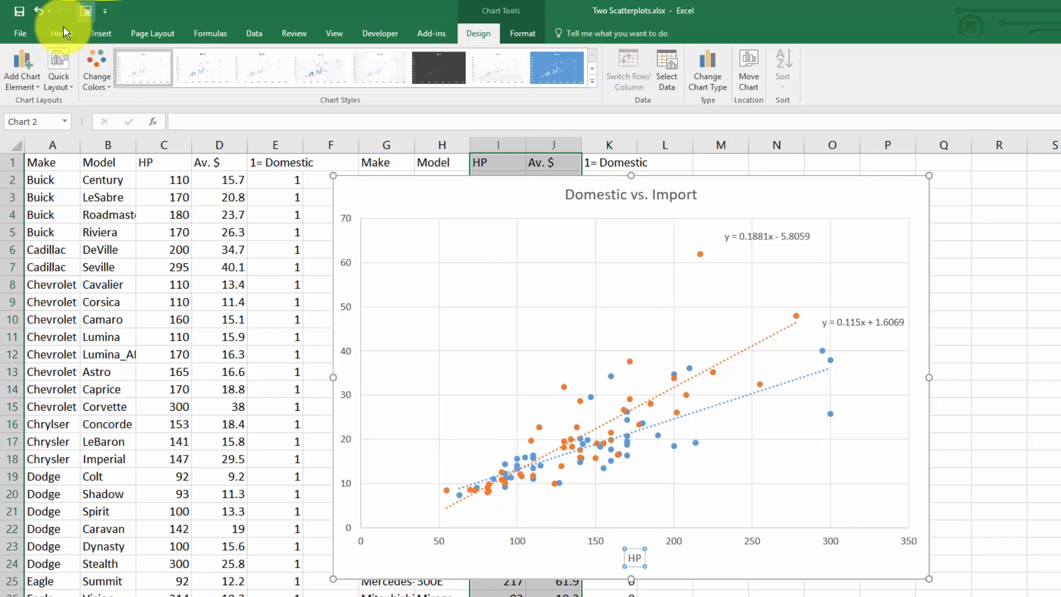
click(22, 67)
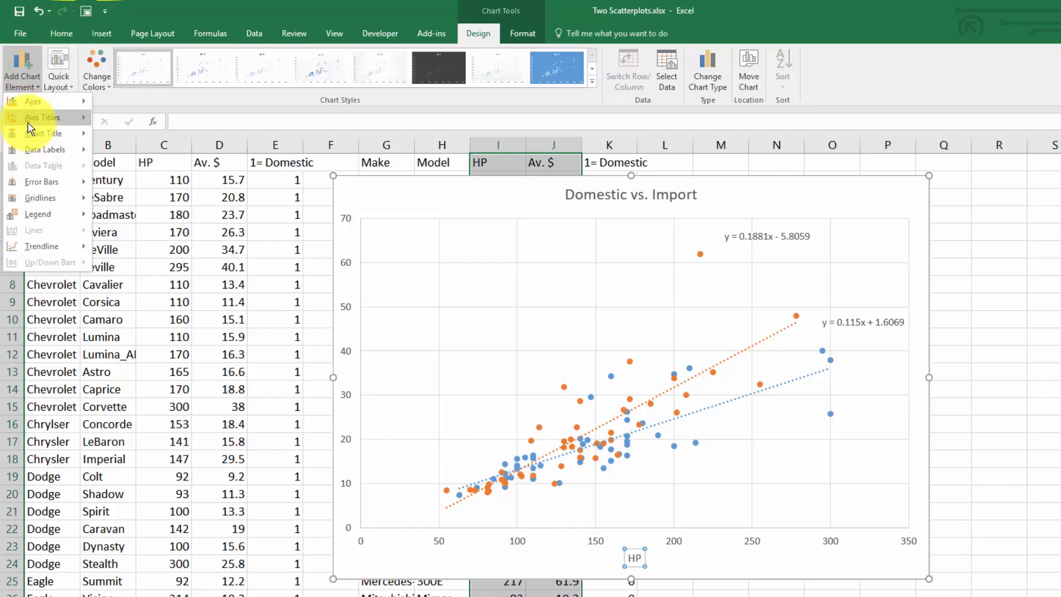
click(42, 117)
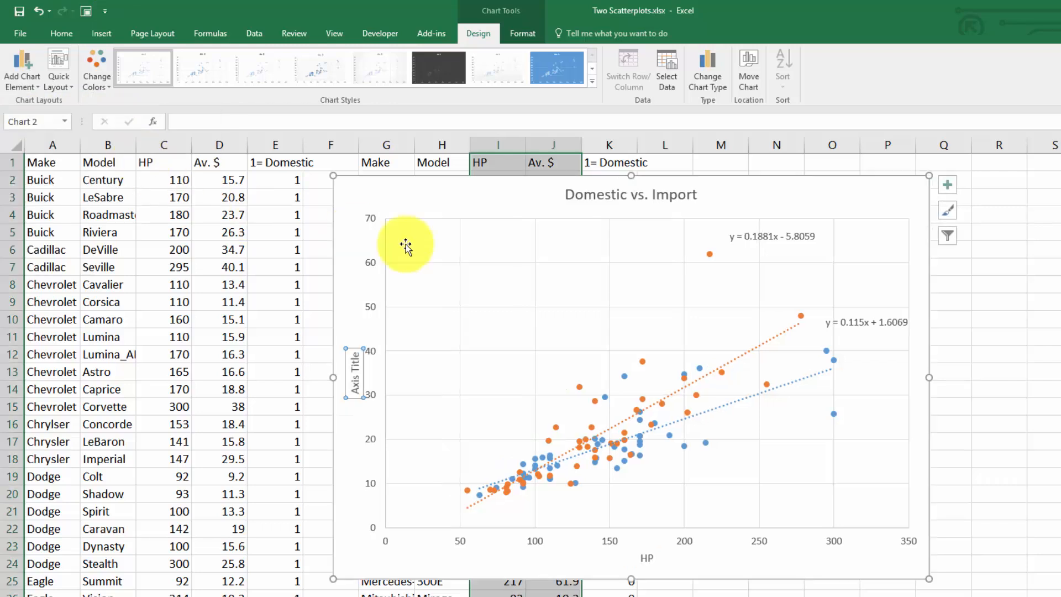
mouse_move(323, 347)
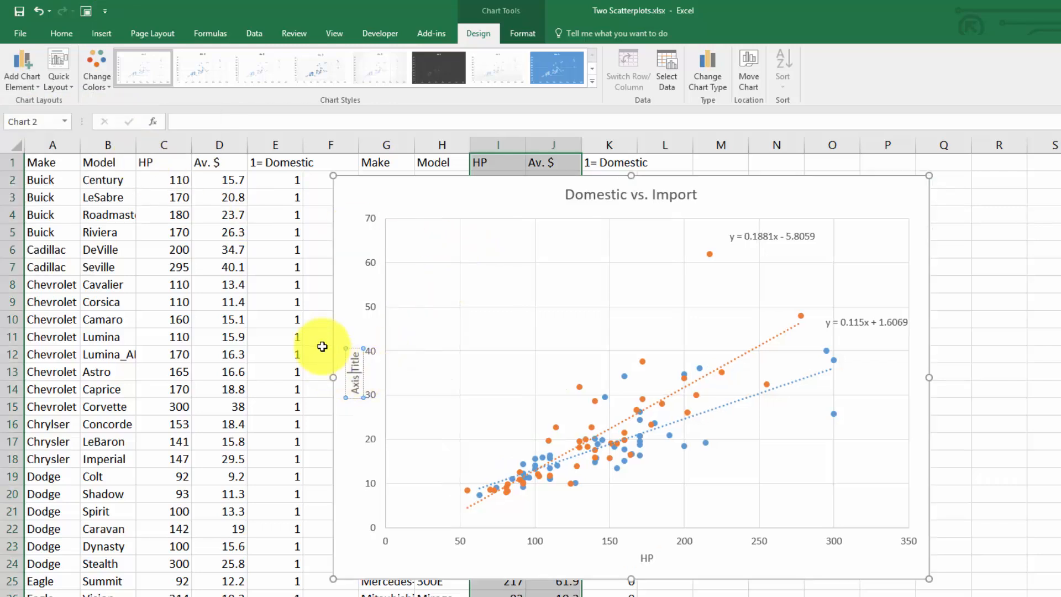
text(Price in $)
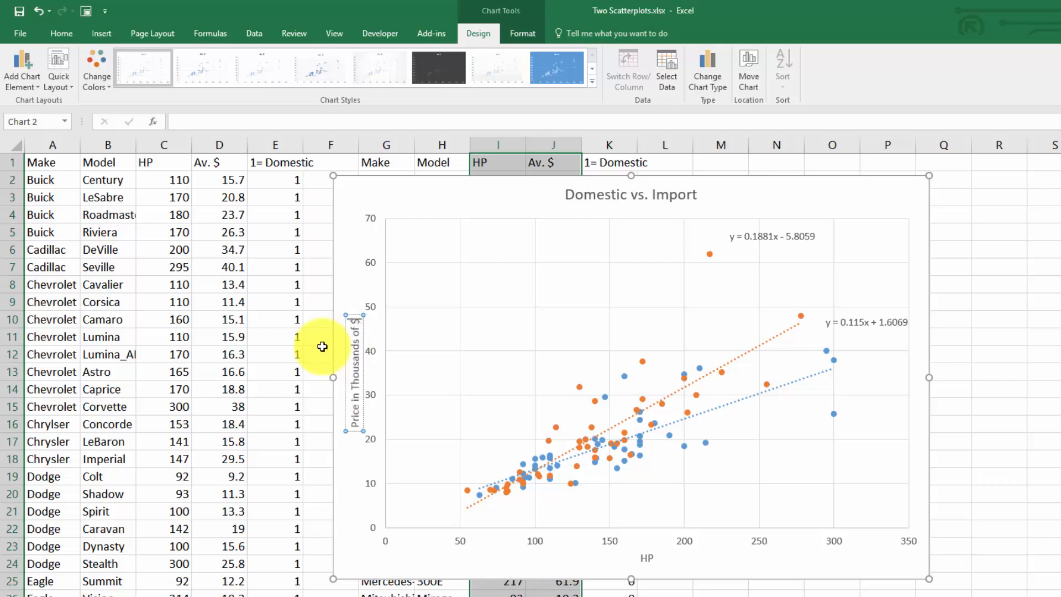
mouse_move(865, 196)
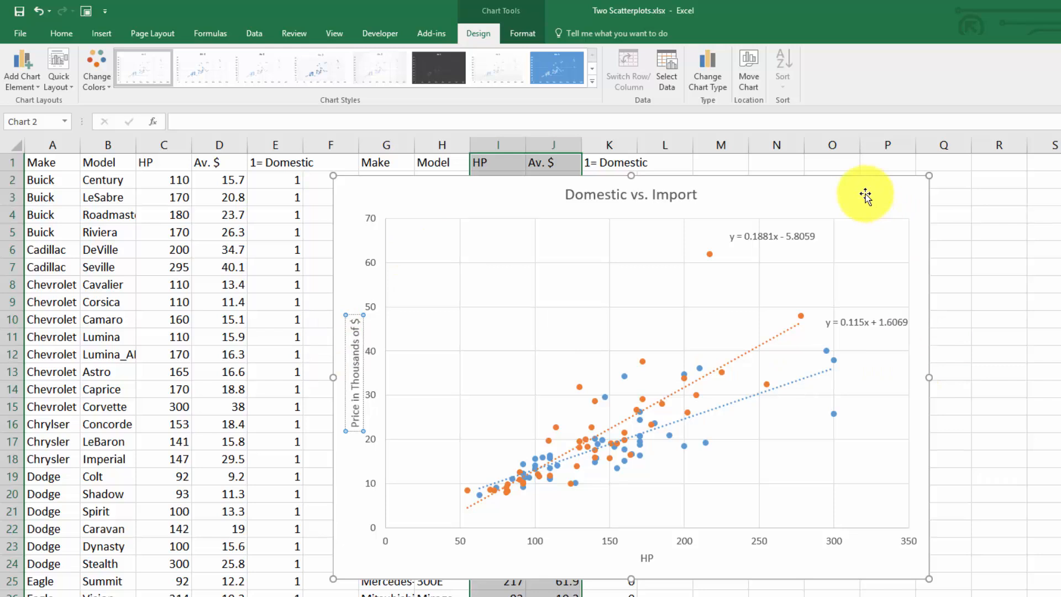
mouse_move(715, 318)
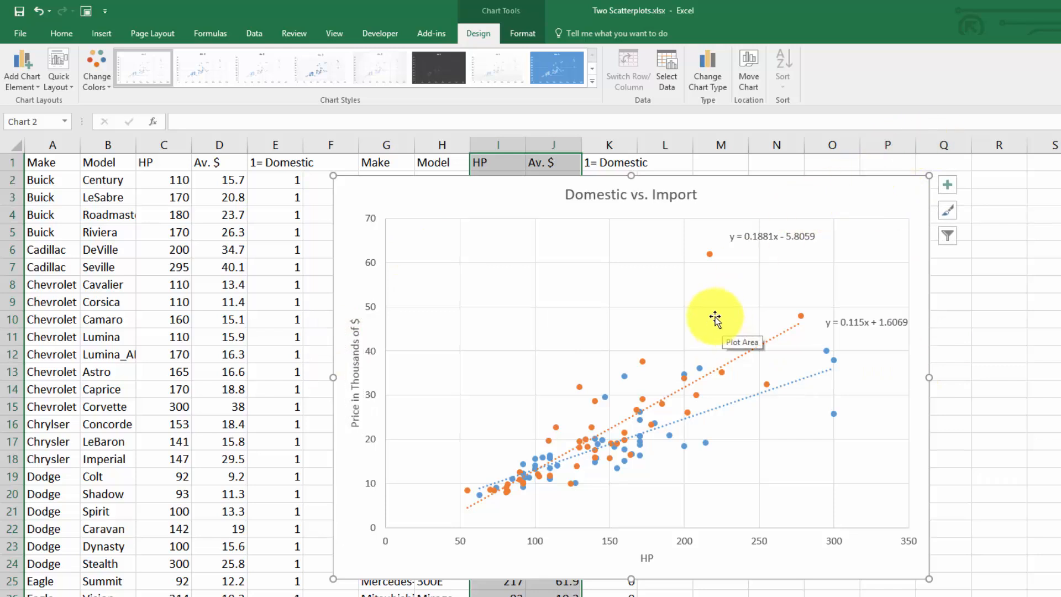
mouse_move(712, 312)
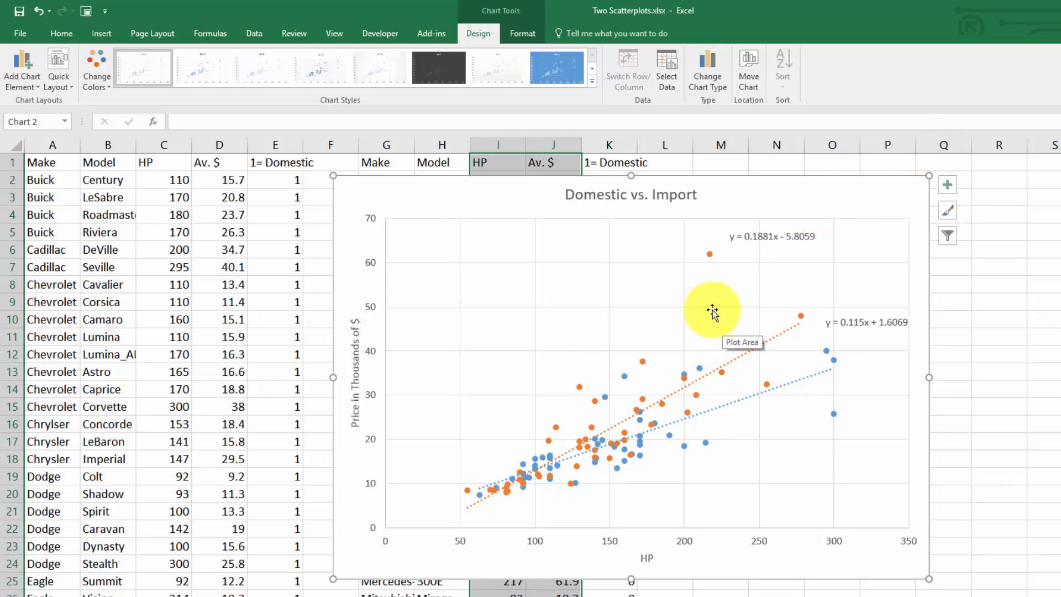
Place a legend naming both series and trendlines on the chart's right side.
click(21, 67)
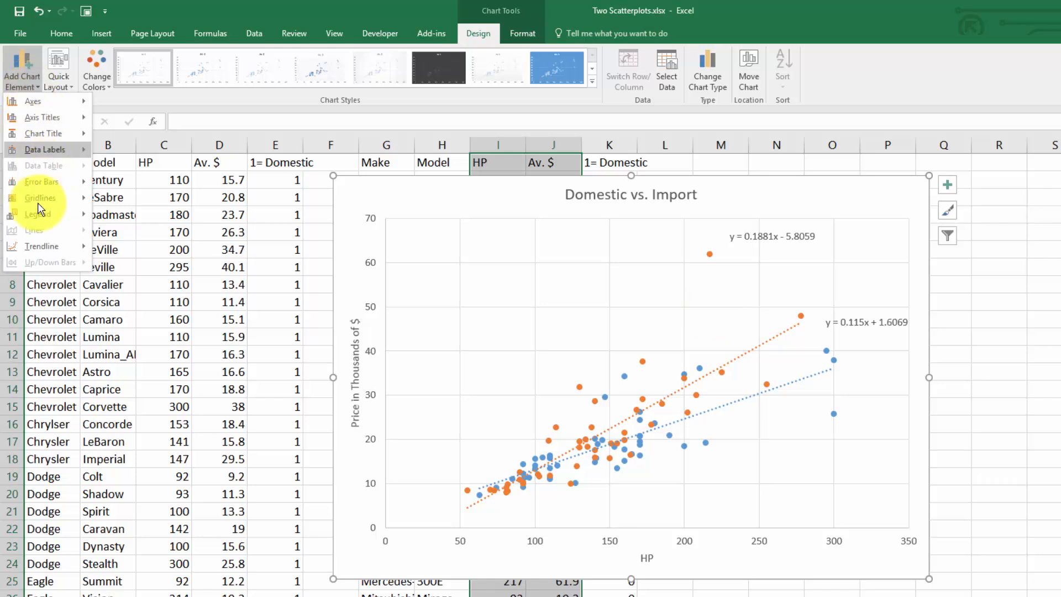
click(37, 214)
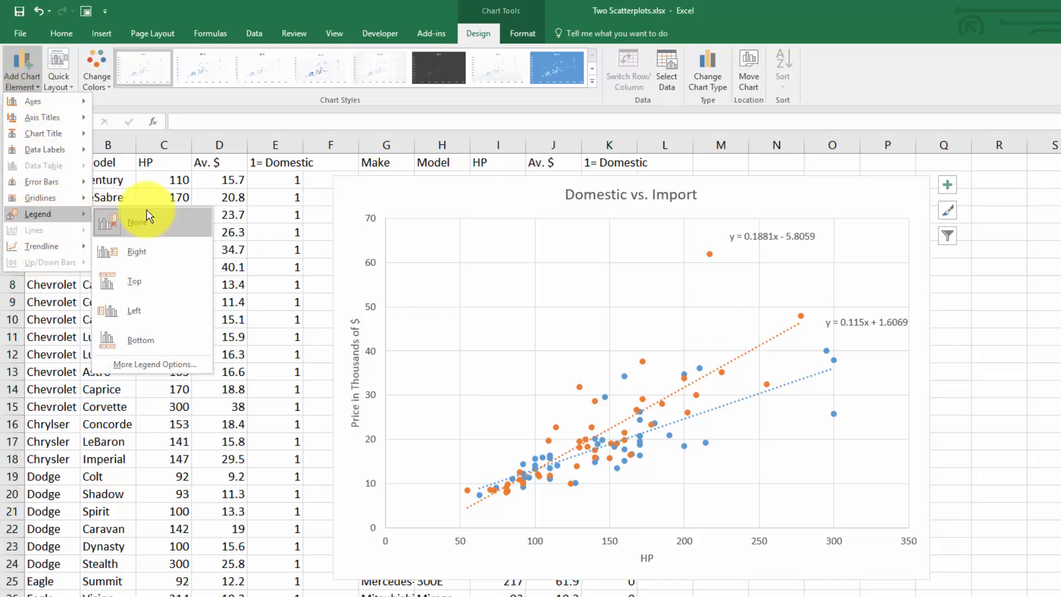
click(136, 251)
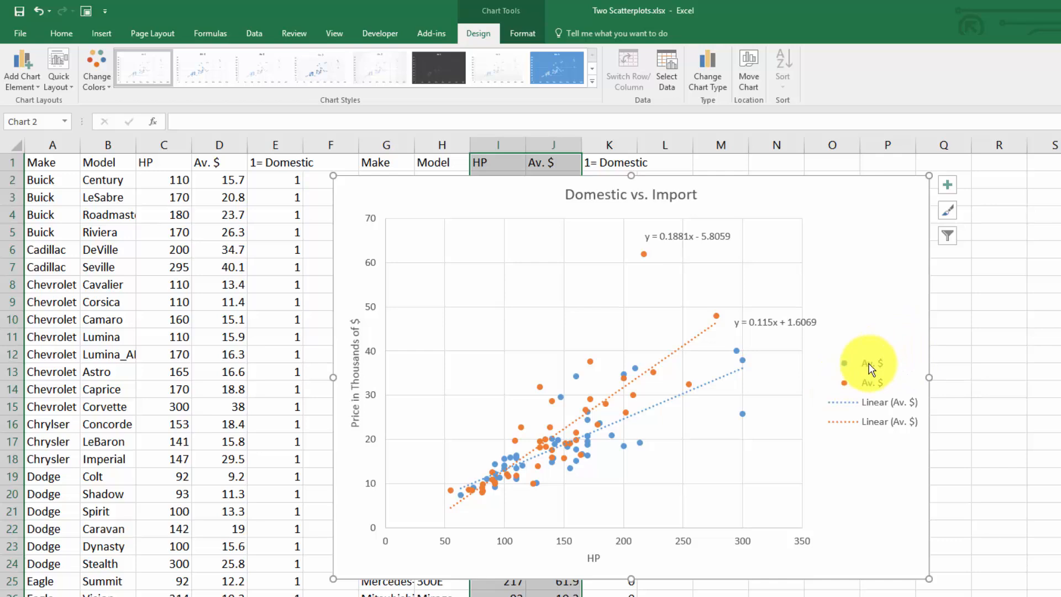
mouse_move(793, 347)
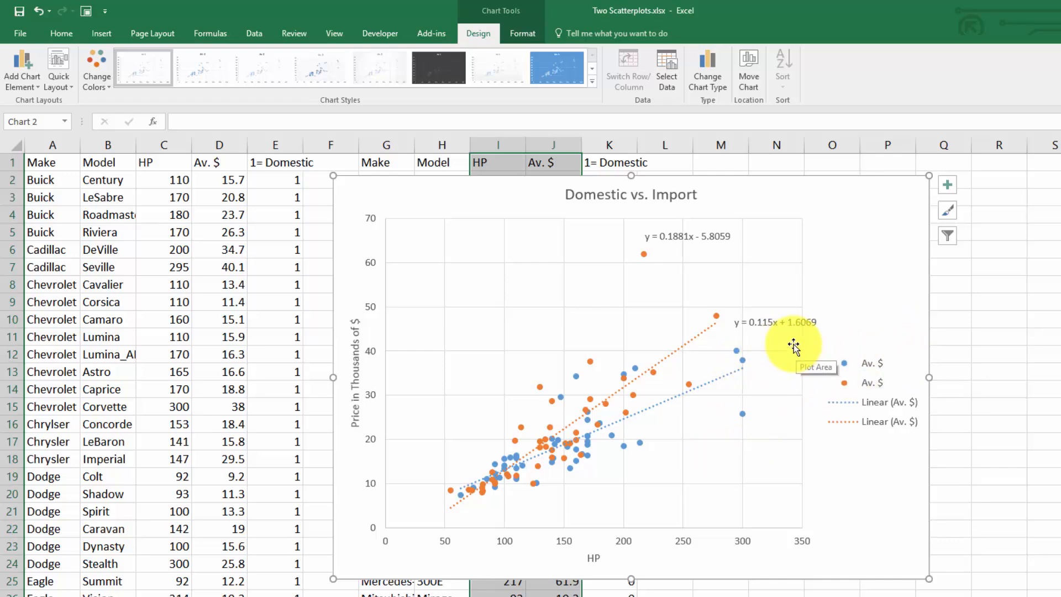
Name the first data series 'Domestic' via Select Data.
right_click(794, 349)
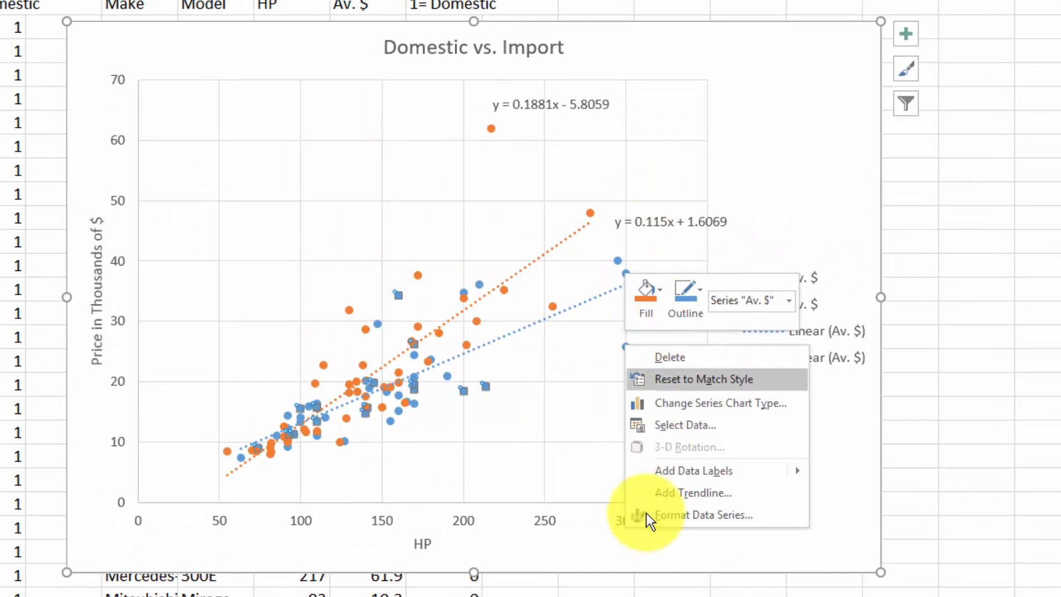
mouse_move(680, 431)
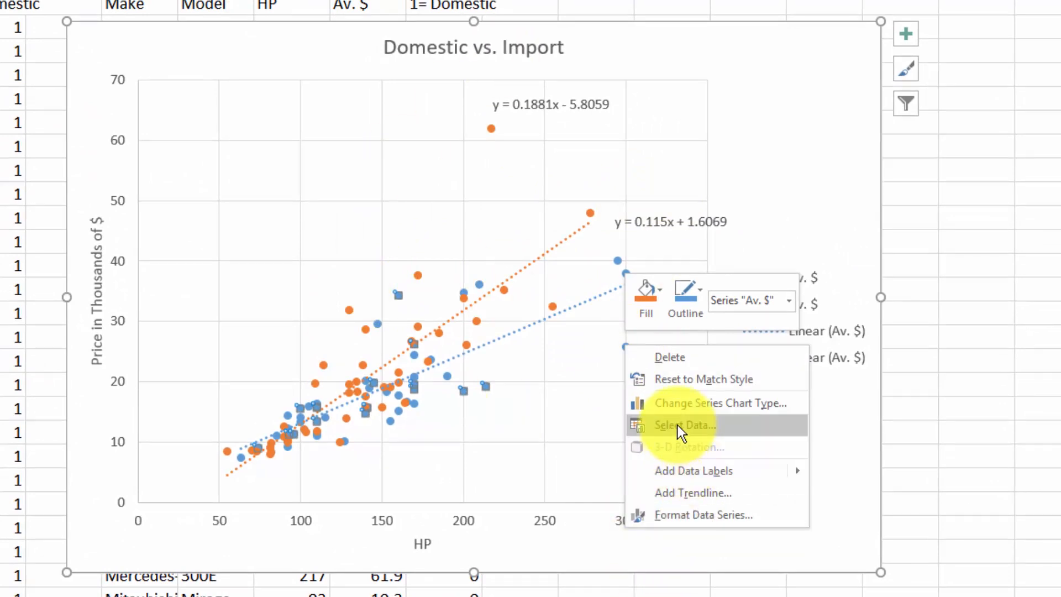
click(683, 424)
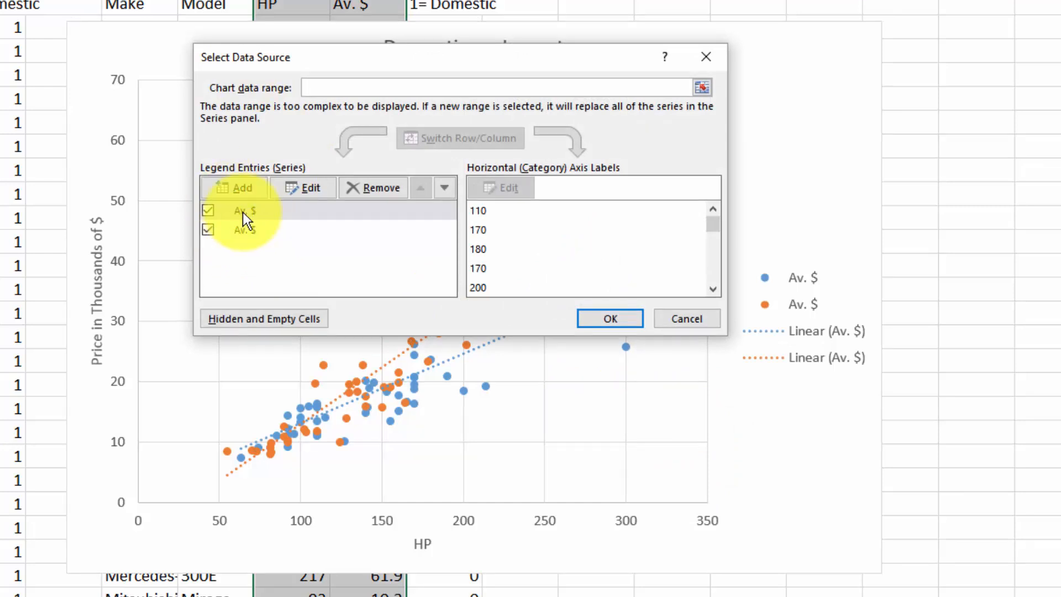
mouse_move(253, 171)
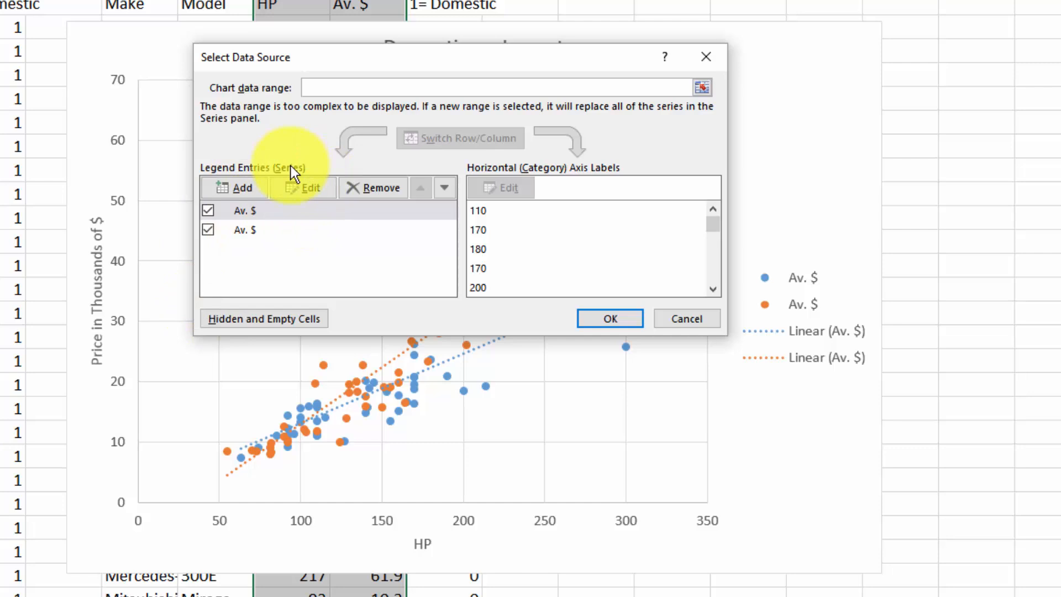
click(305, 188)
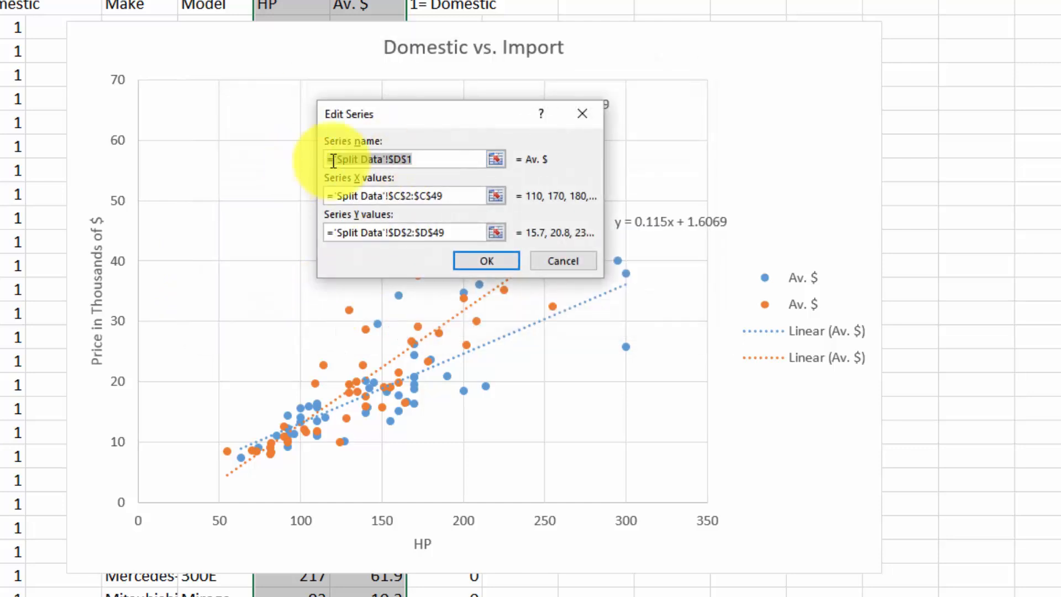
click(433, 159)
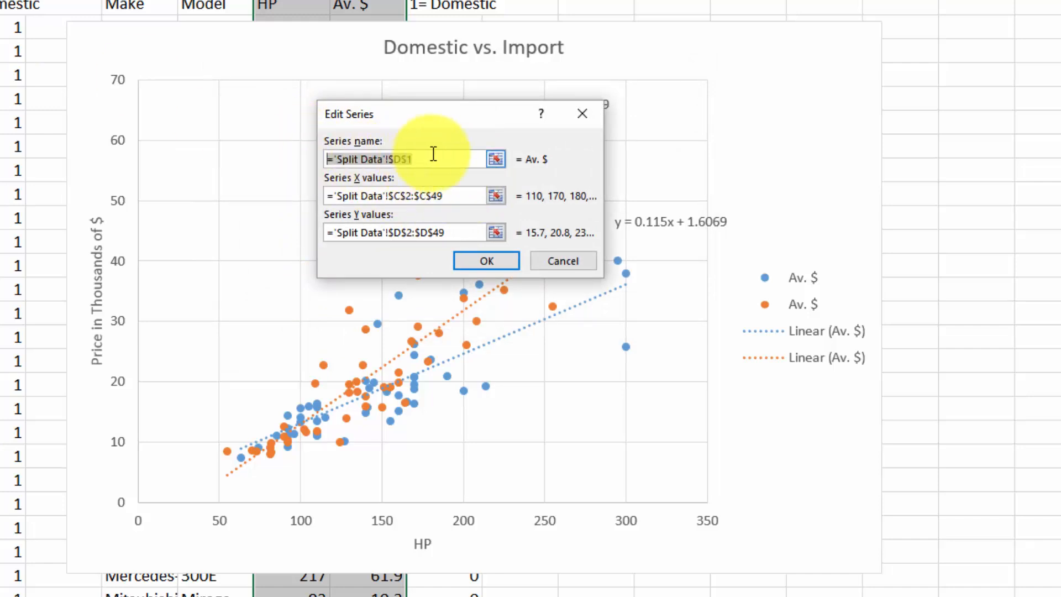
text(Domestic)
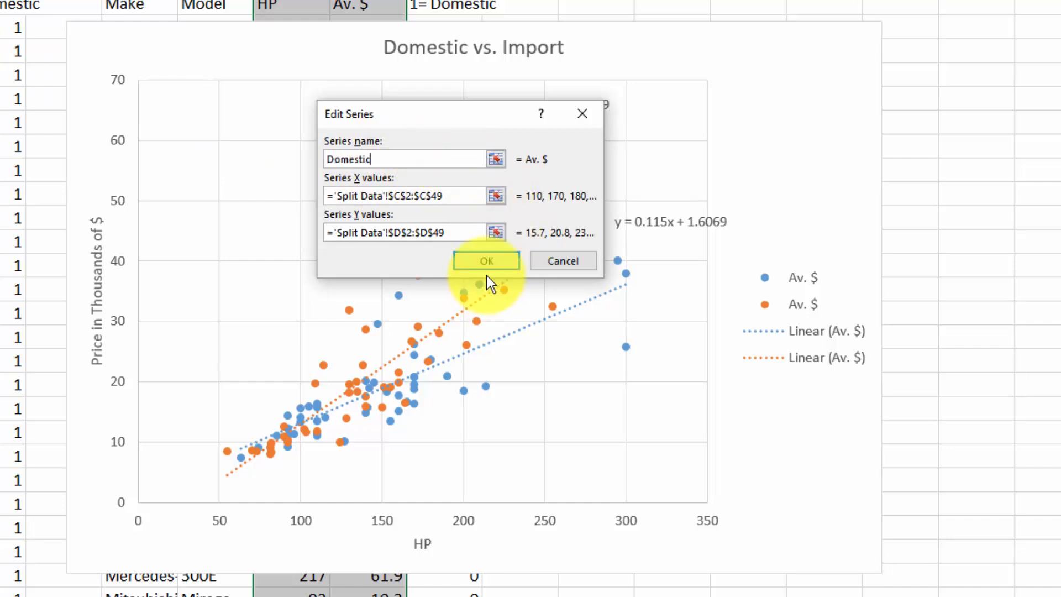
click(485, 260)
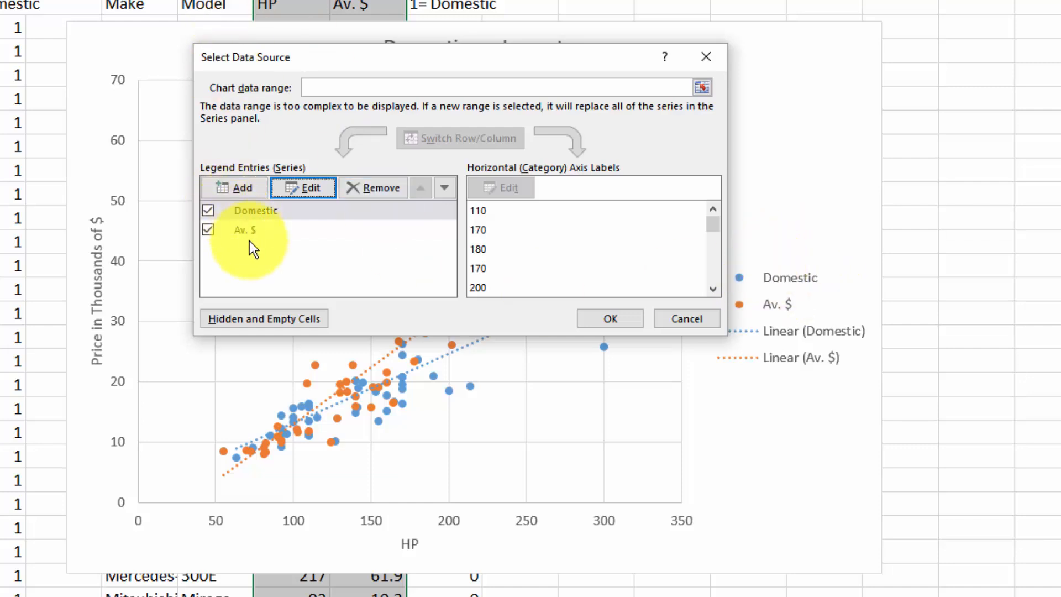
Name the second data series 'Import'.
click(245, 229)
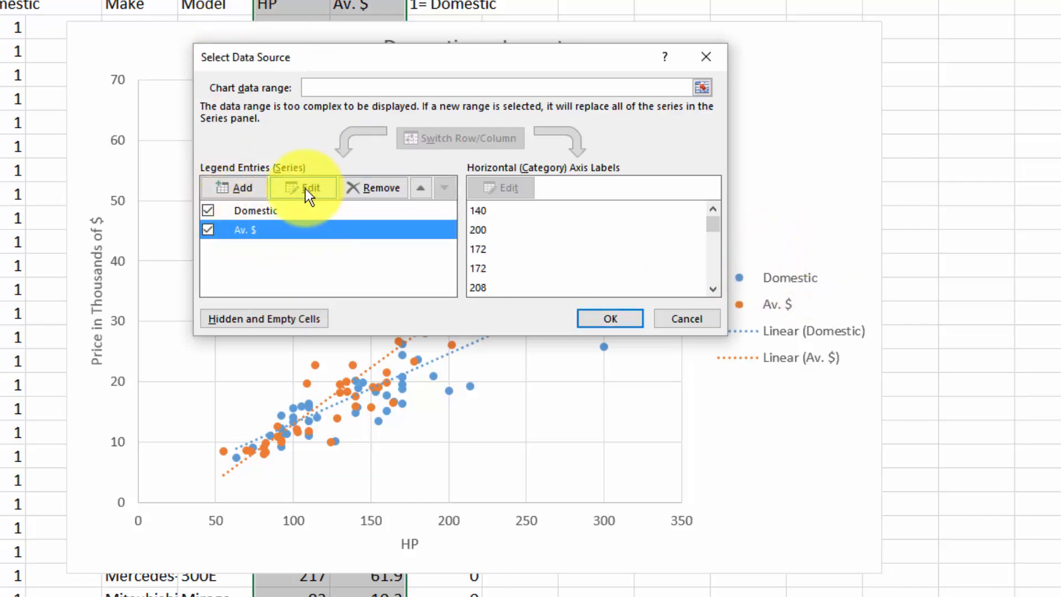
click(304, 187)
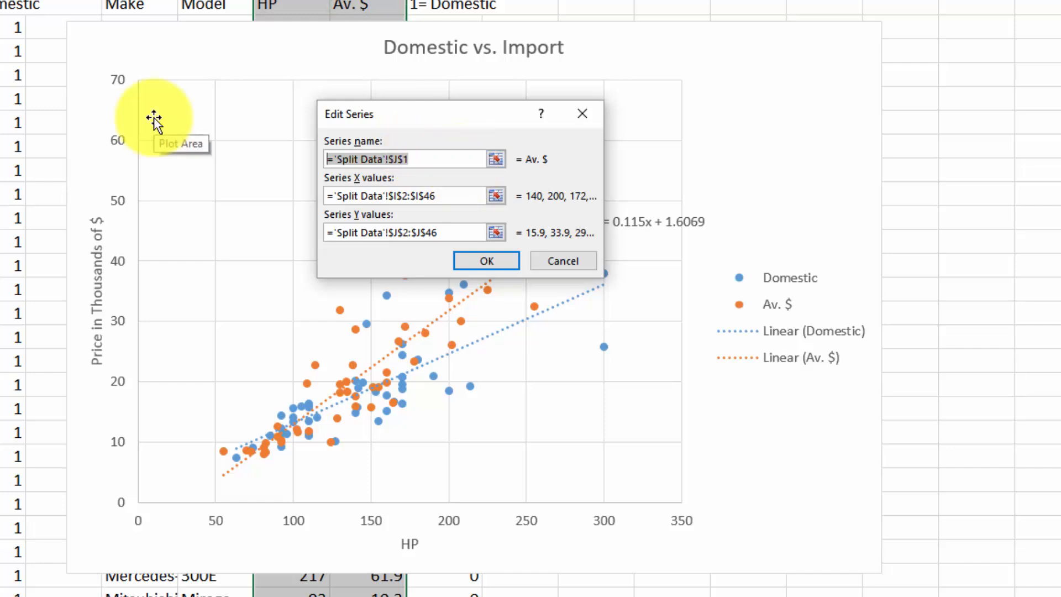
text(Import)
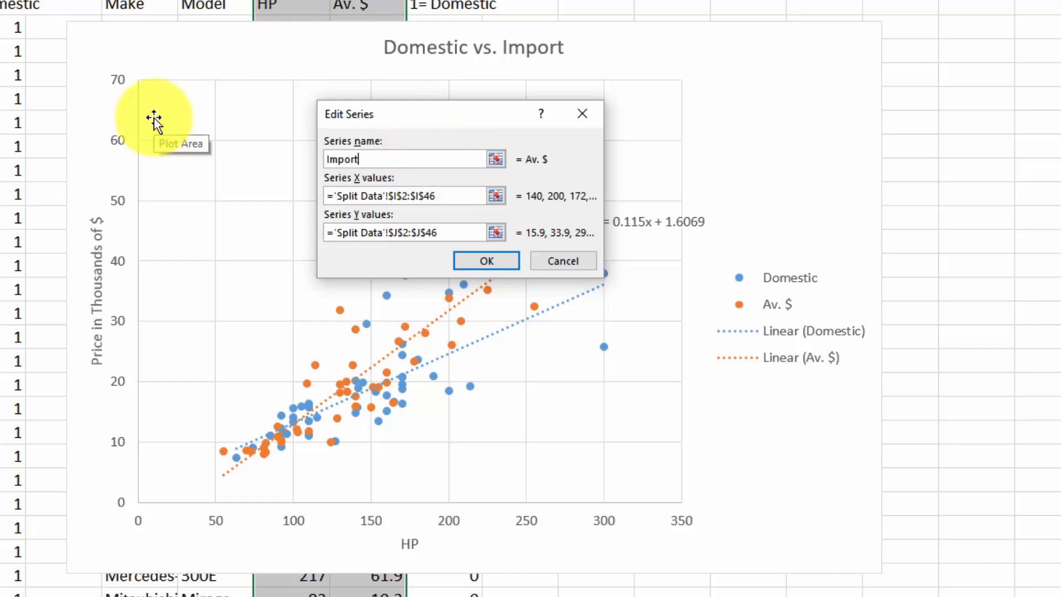
click(485, 261)
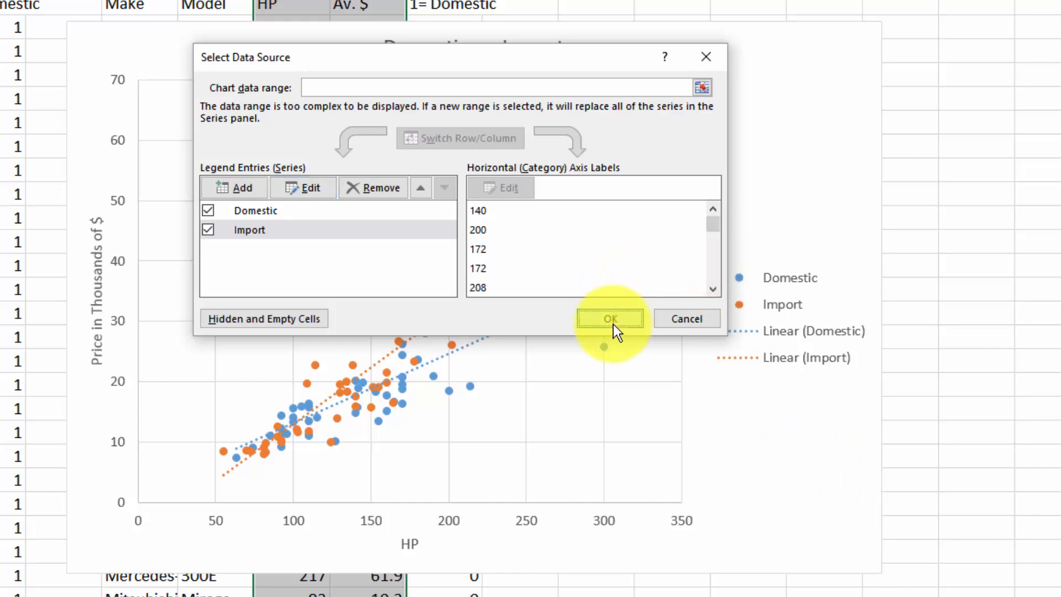
Confirm the Select Data Source dialog to apply the Domestic and Import series names.
click(609, 318)
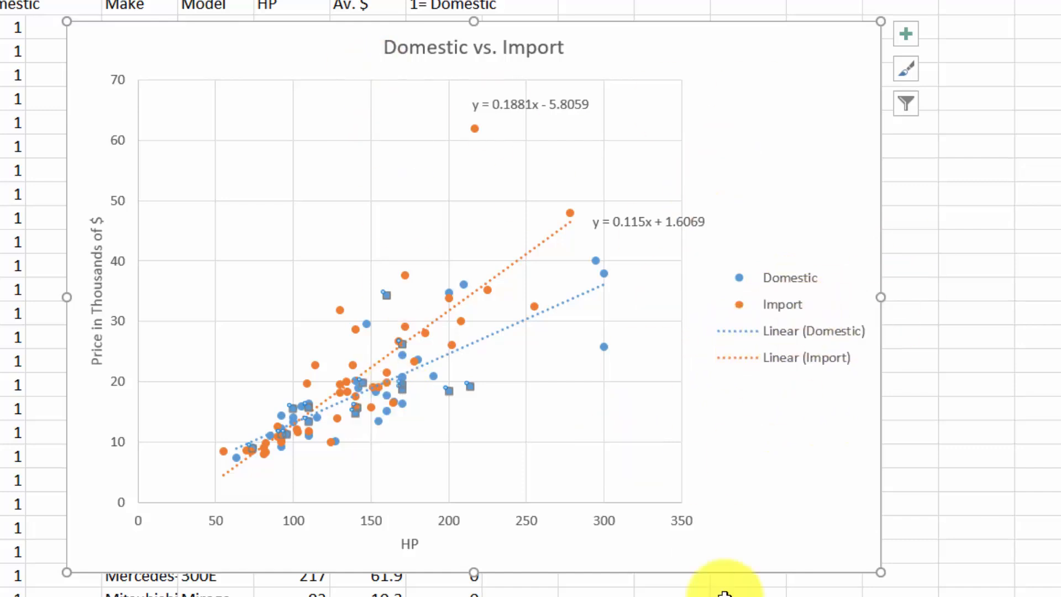
mouse_move(876, 446)
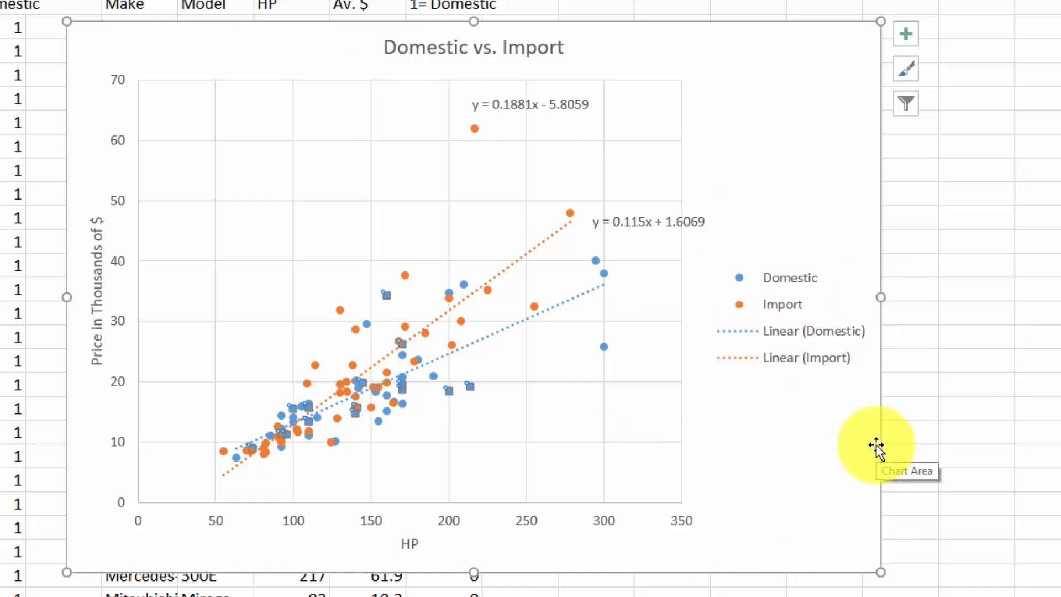